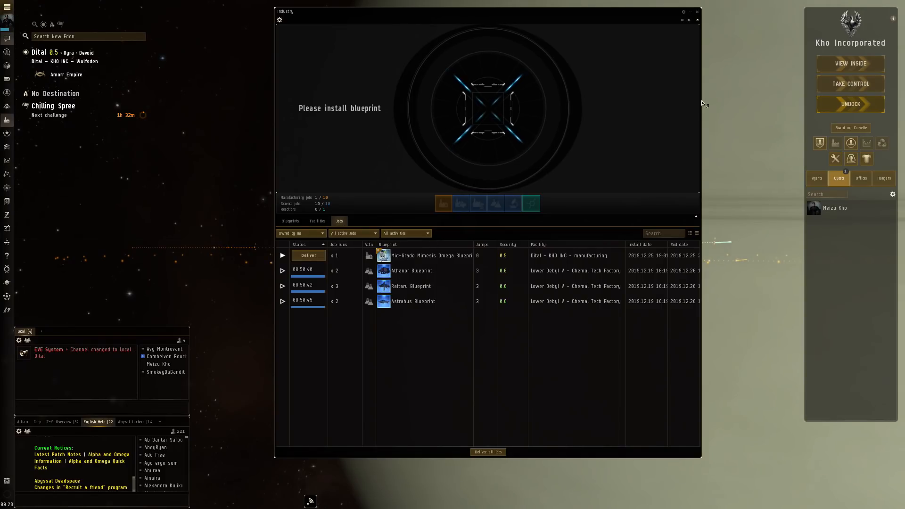
pyautogui.moveTo(697, 12)
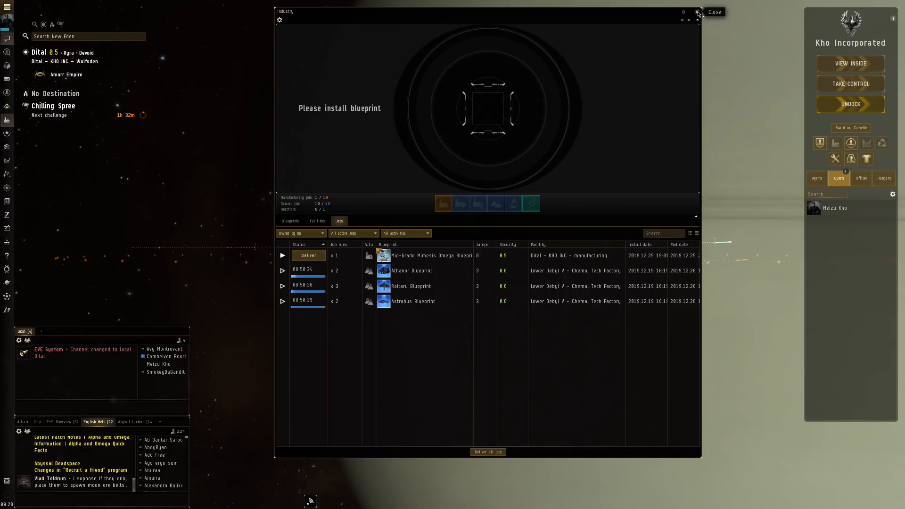
# Close the Industry jobs window to leave only the docked station view
pyautogui.click(714, 11)
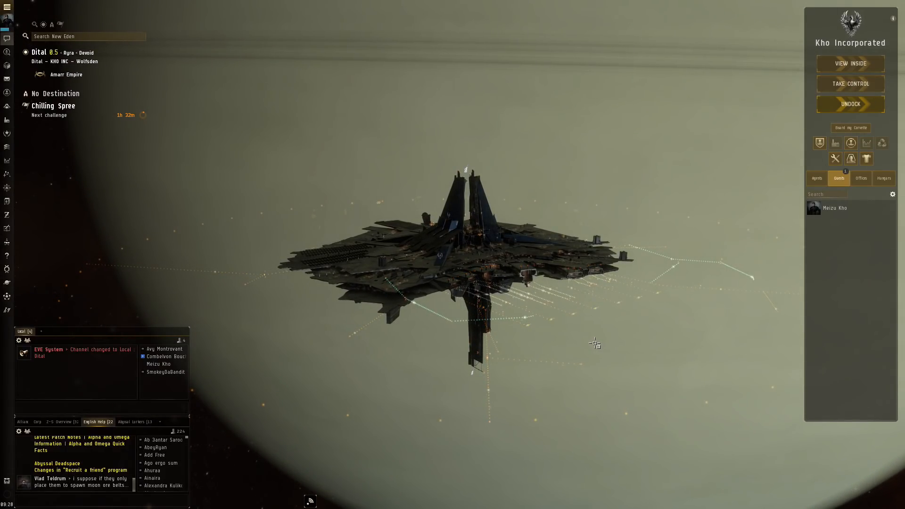
pyautogui.moveTo(562, 341)
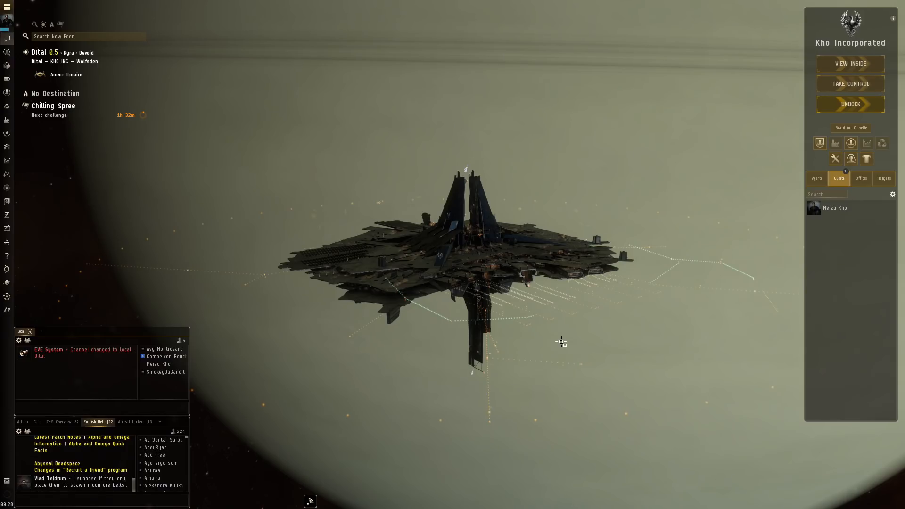
pyautogui.moveTo(643, 126)
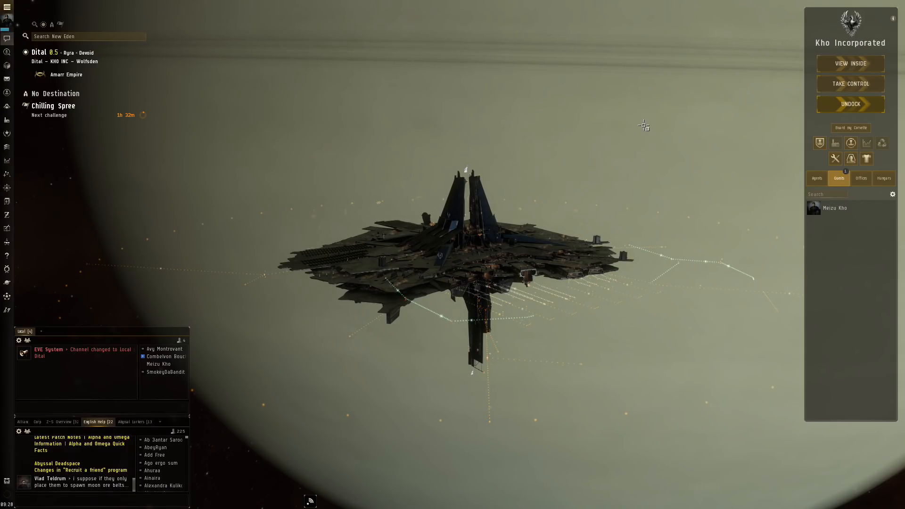
pyautogui.moveTo(341, 173)
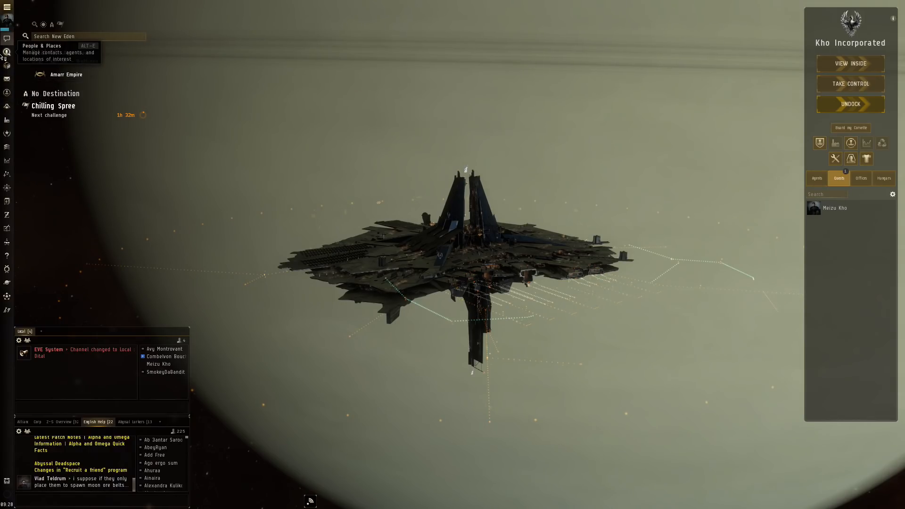
pyautogui.moveTo(8, 119)
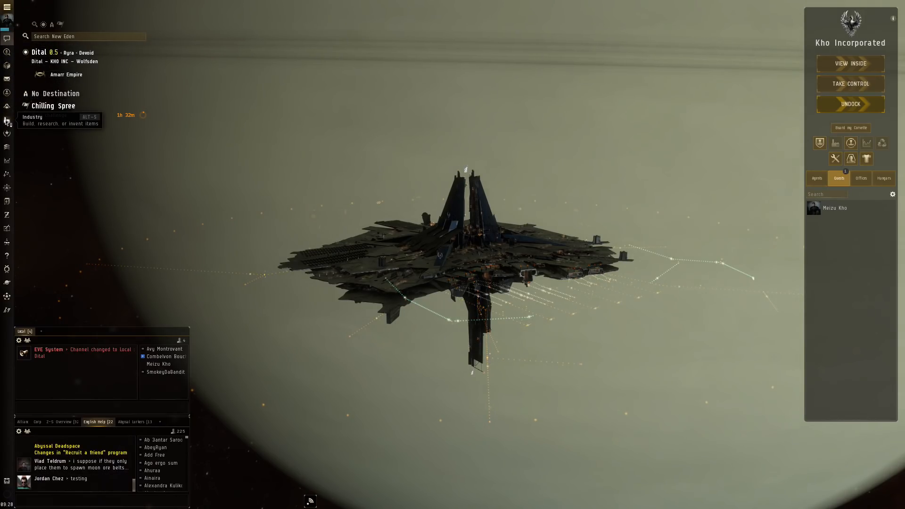
pyautogui.moveTo(7, 66)
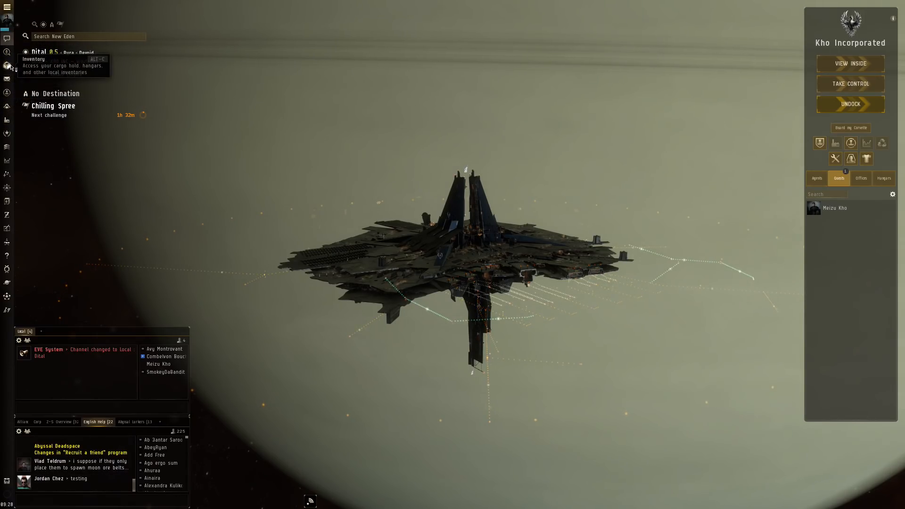
# Show the ship inventory and the Augmentations list with the Ocular Filter implant's options
pyautogui.click(8, 66)
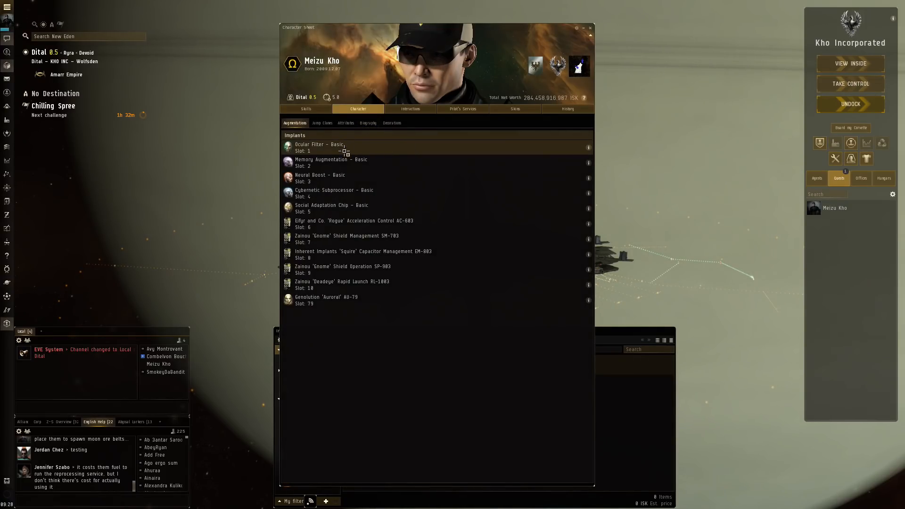
pyautogui.rightClick(320, 147)
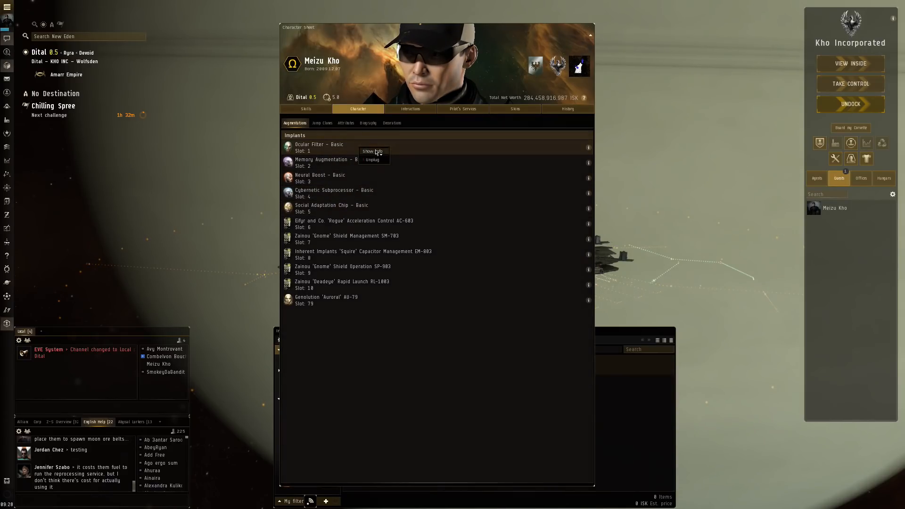
pyautogui.click(372, 150)
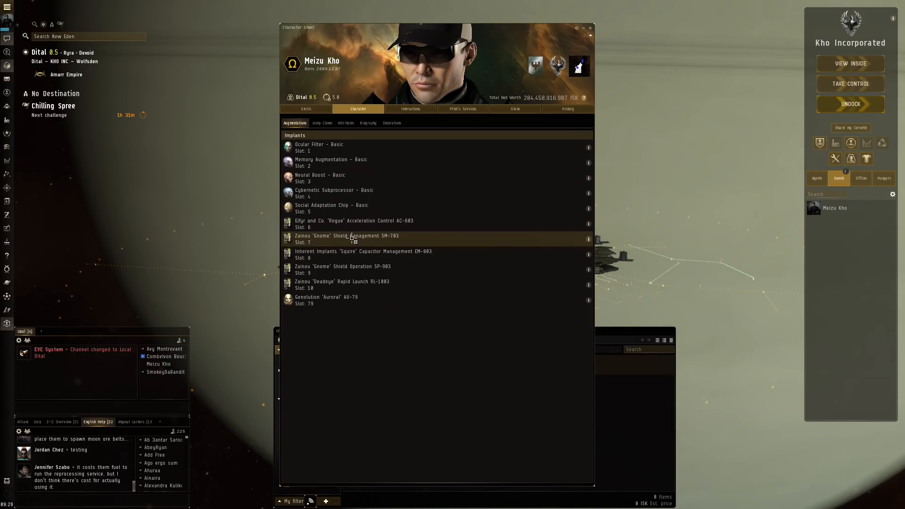
pyautogui.moveTo(367, 285)
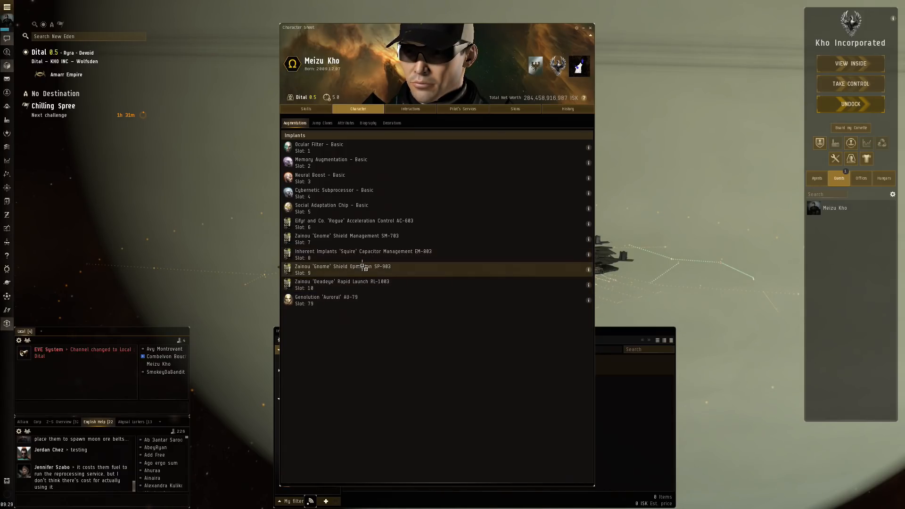
pyautogui.moveTo(352, 300)
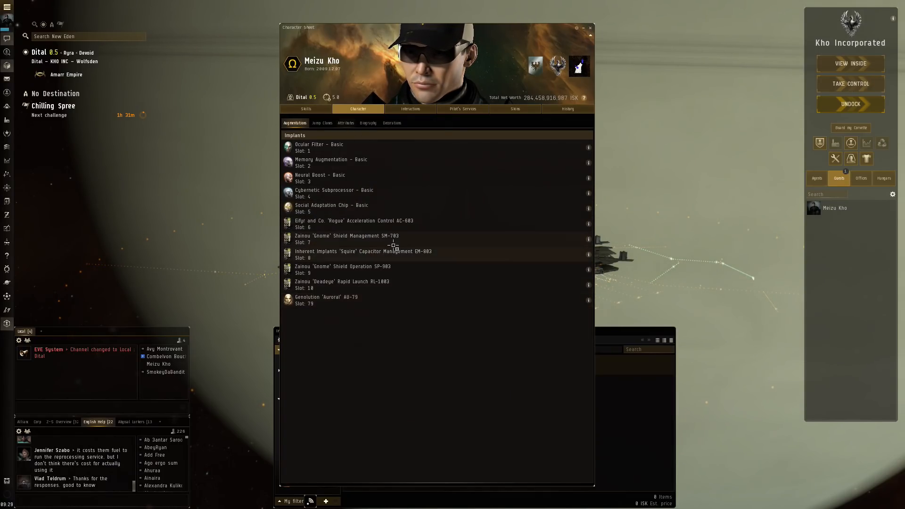
pyautogui.moveTo(590, 28)
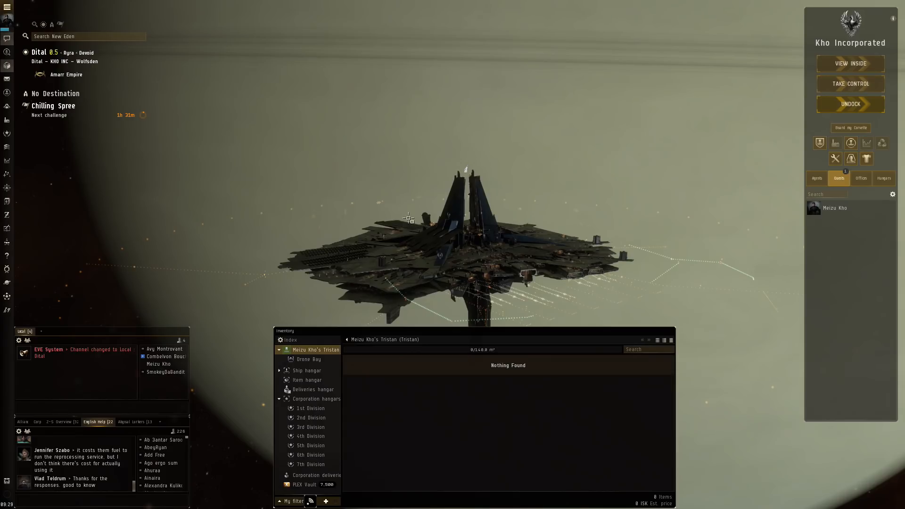
# Show the ship hangar contents and the character's Jump Clones list
pyautogui.click(307, 370)
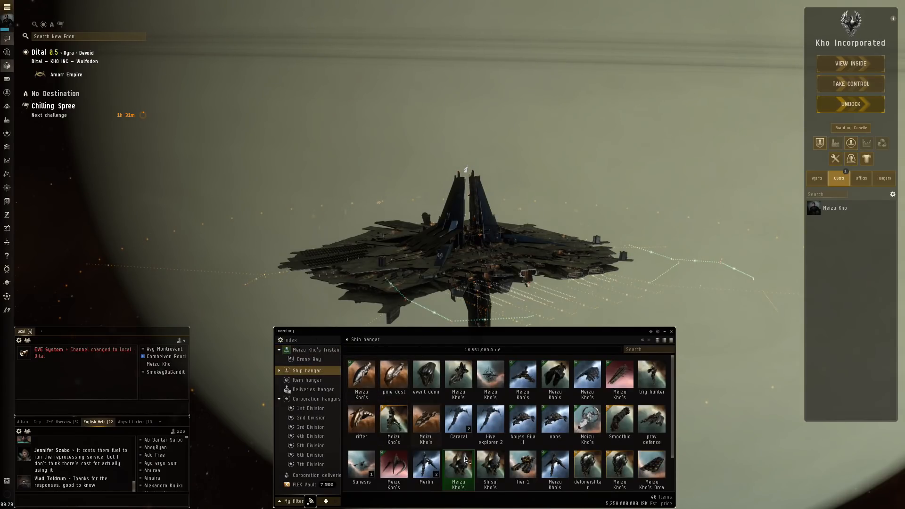
pyautogui.rightClick(457, 467)
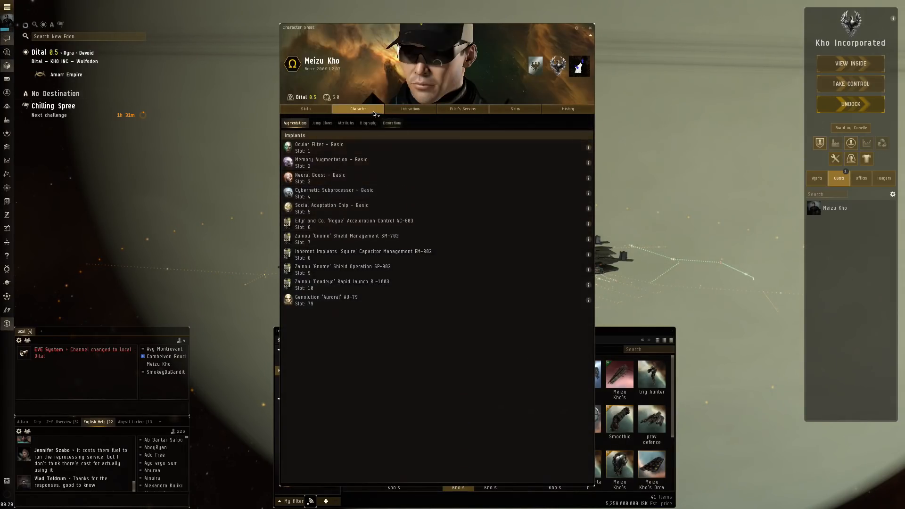
pyautogui.click(322, 122)
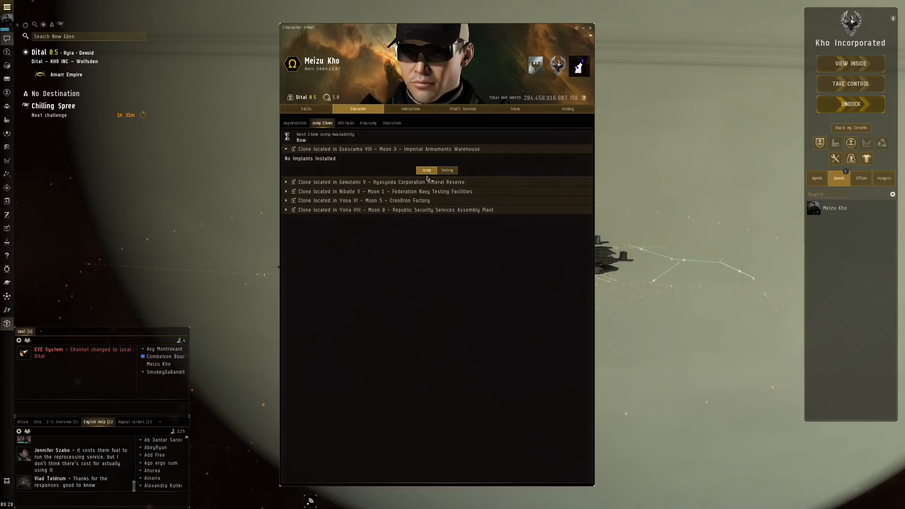
# Install a jump clone at the Dital station, accepting the 0.00 ISK payment
pyautogui.click(426, 170)
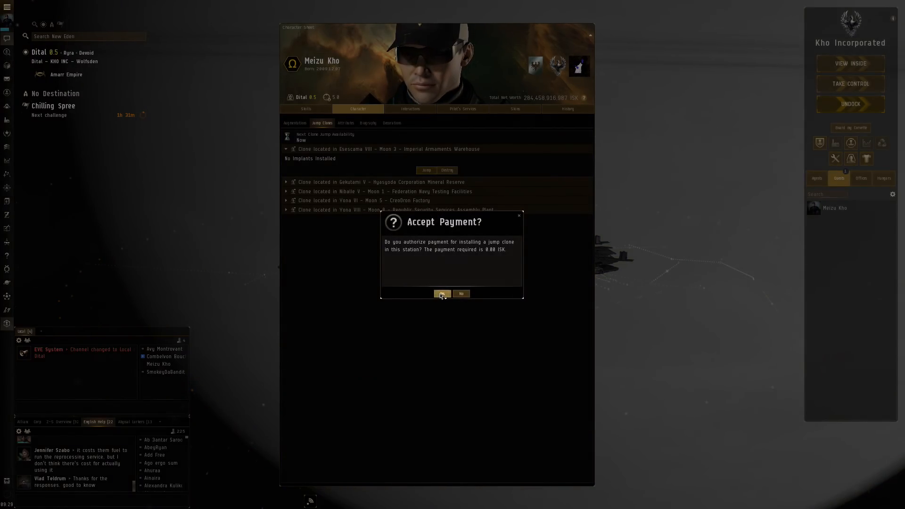
pyautogui.click(442, 294)
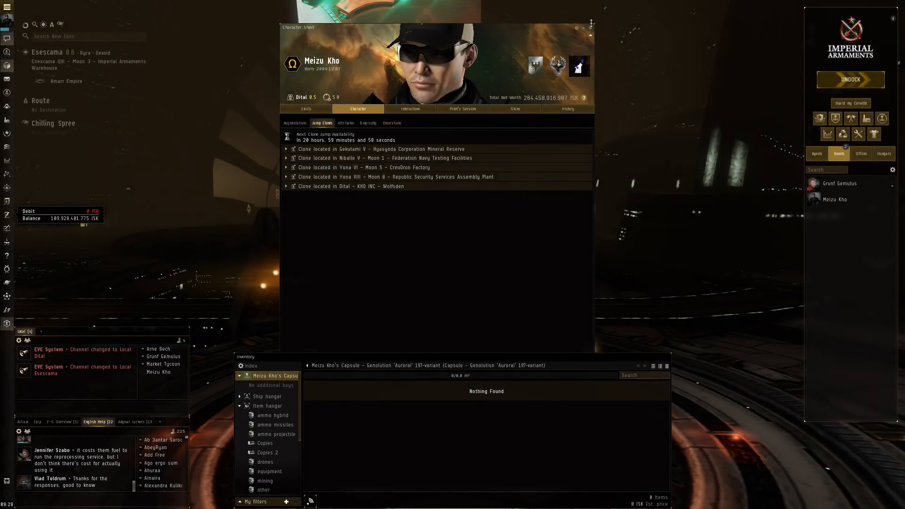
# Show the Leshak's fitting with capacitor, offense and defense stats beside the ship hangar
pyautogui.click(591, 27)
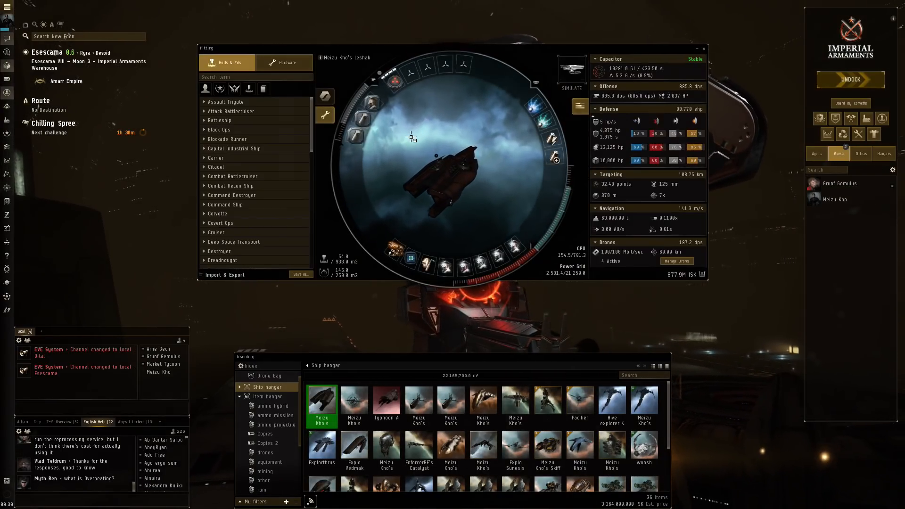
pyautogui.moveTo(395, 79)
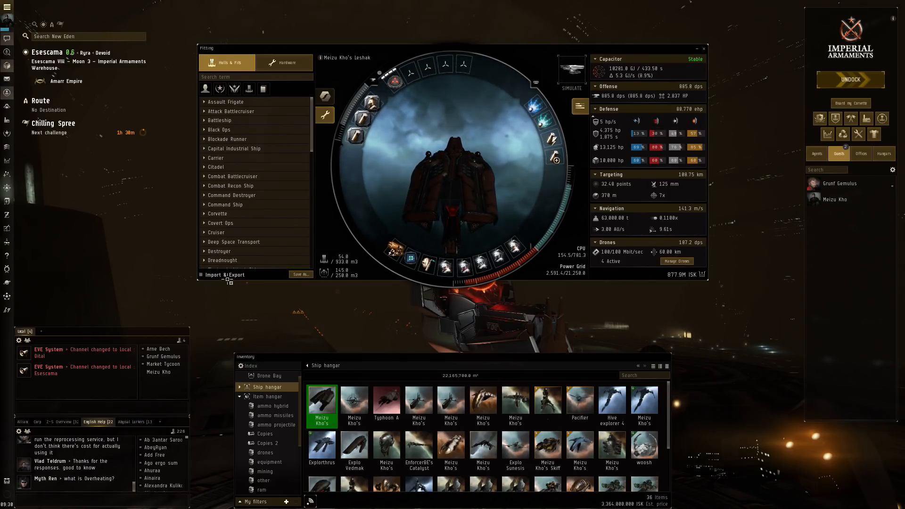
pyautogui.click(225, 274)
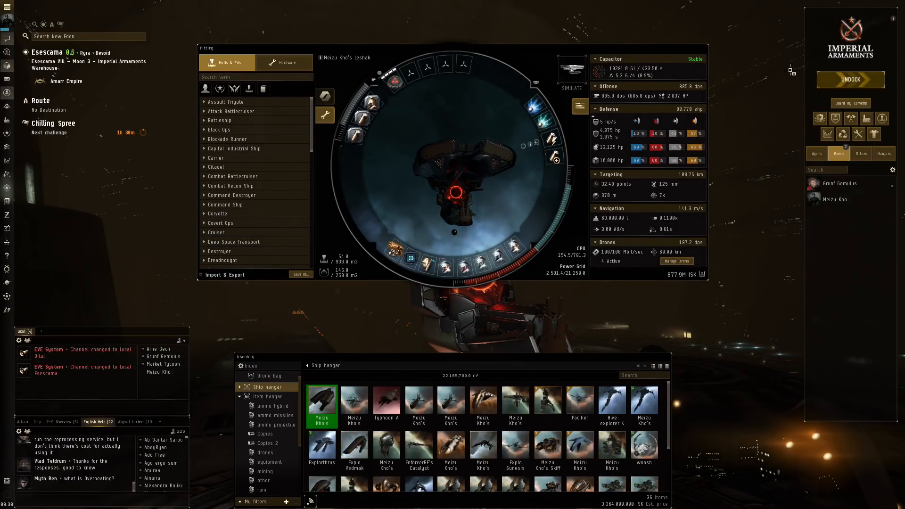
pyautogui.moveTo(656, 148)
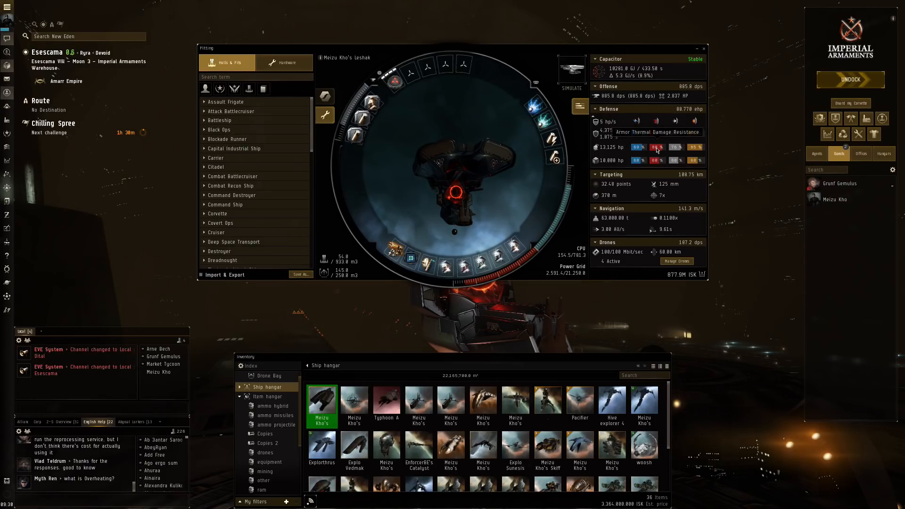
pyautogui.moveTo(668, 147)
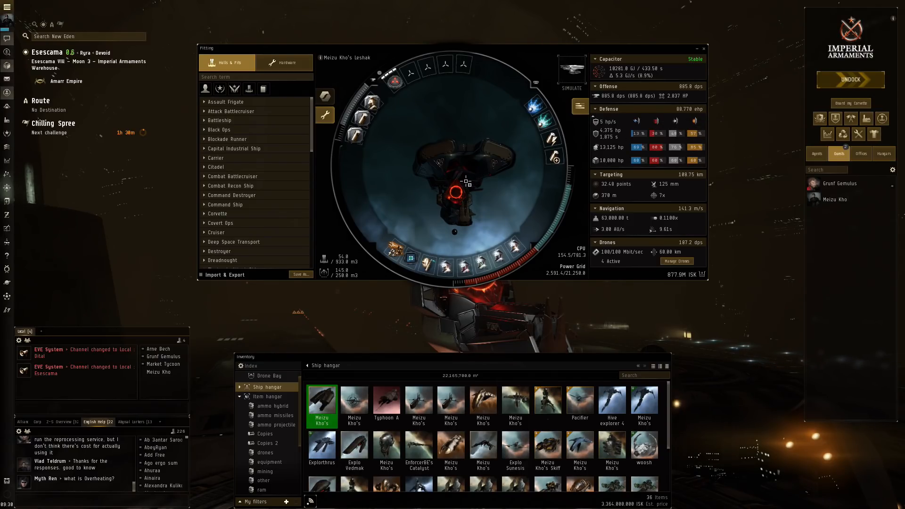
pyautogui.moveTo(428, 266)
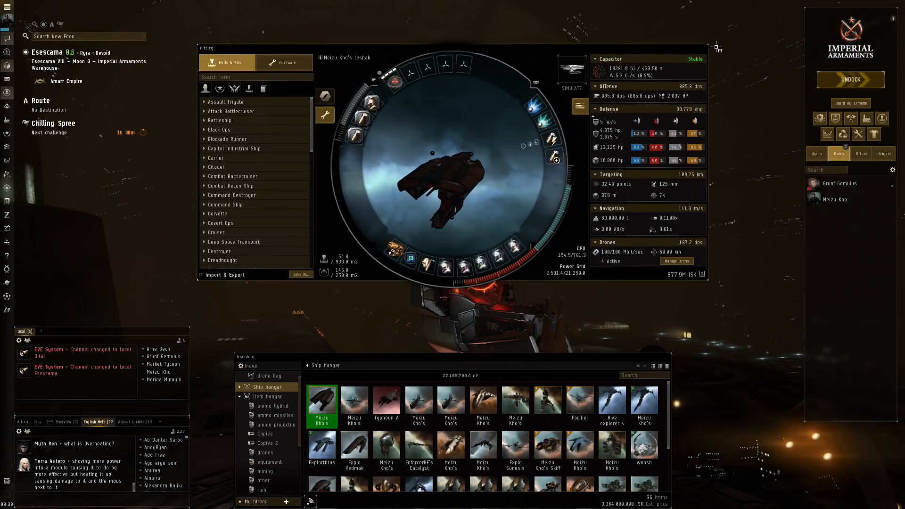
# Undock the Leshak toward Dital, expanding and collapsing a drone bay group en route
pyautogui.click(849, 80)
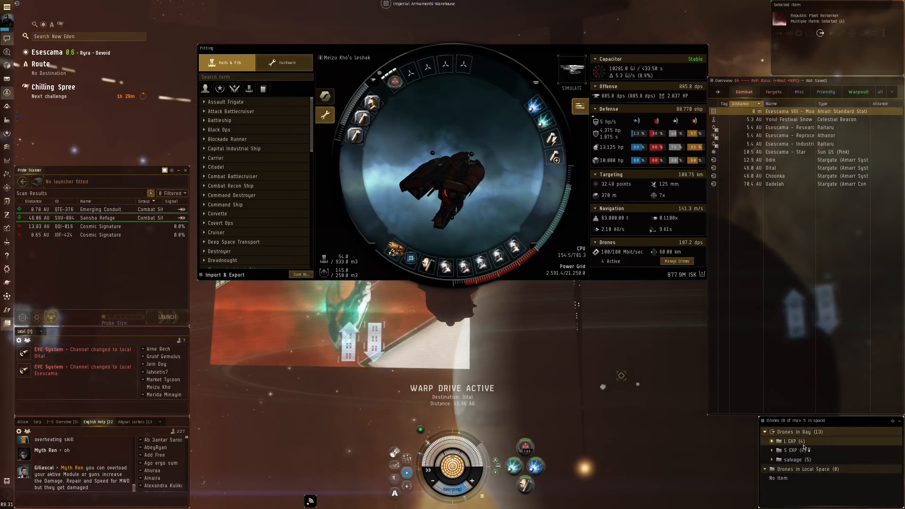
pyautogui.click(772, 441)
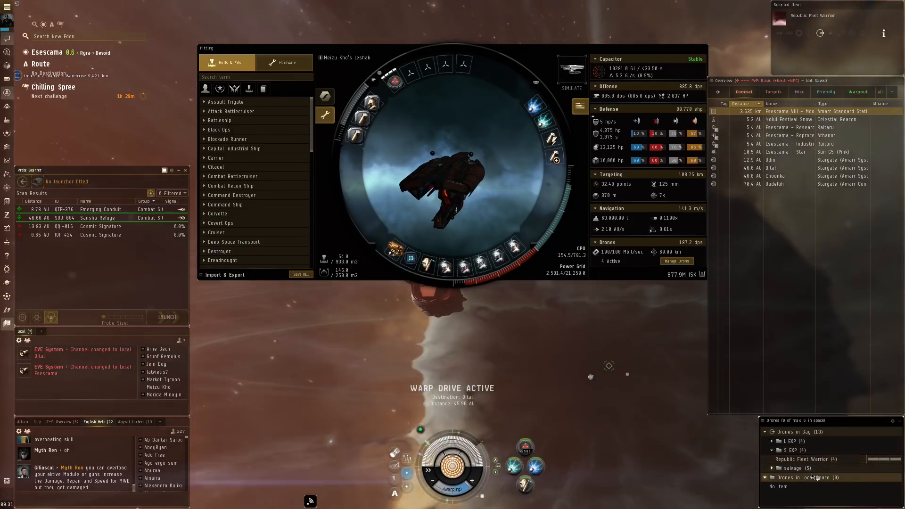
pyautogui.moveTo(801, 459)
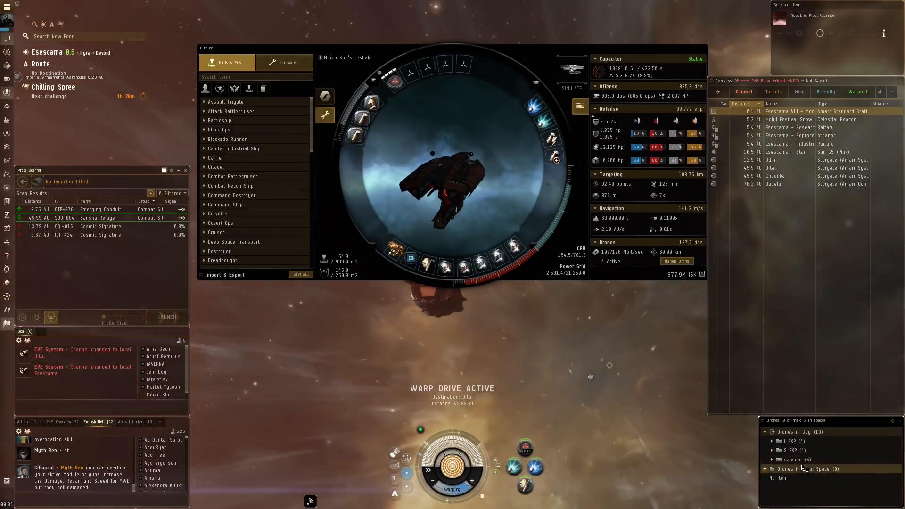
pyautogui.click(771, 441)
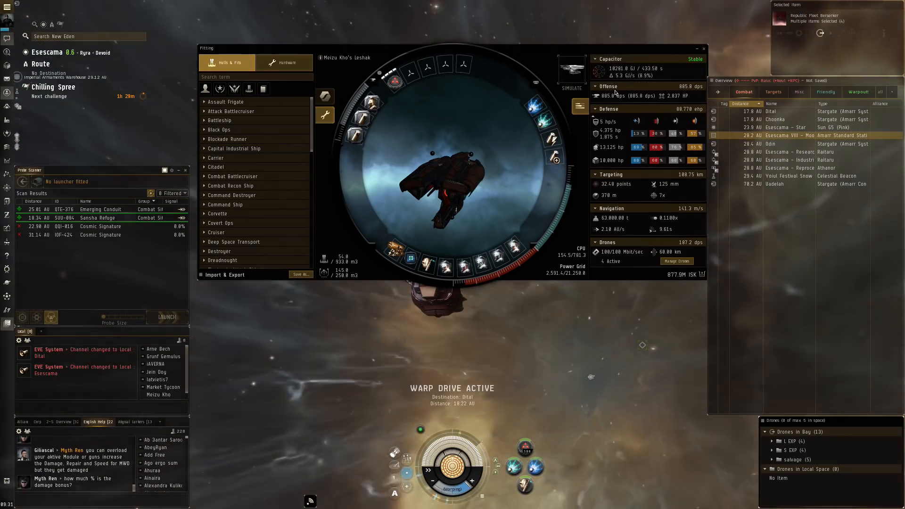
pyautogui.moveTo(614, 96)
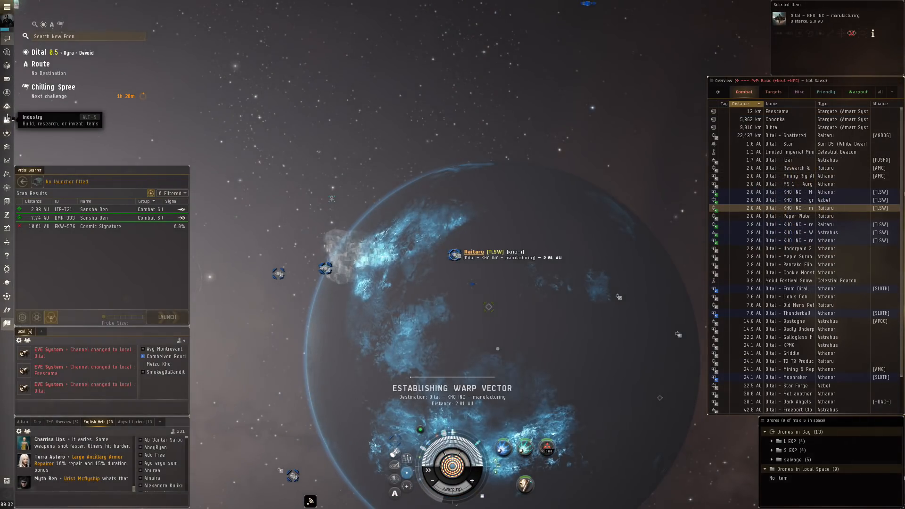
# Deliver the finished Mid-Grade Mimesis Omega blueprint job and filter jobs to Owned by corp
pyautogui.click(9, 117)
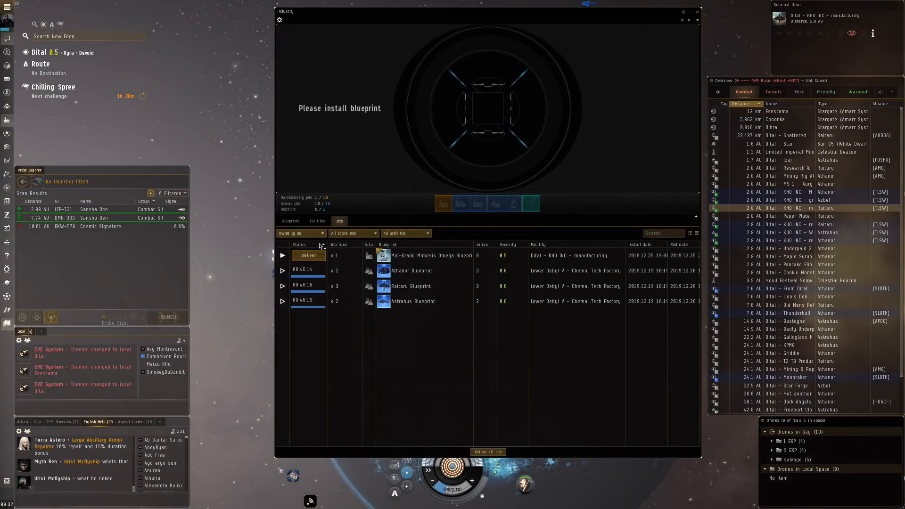
pyautogui.click(308, 256)
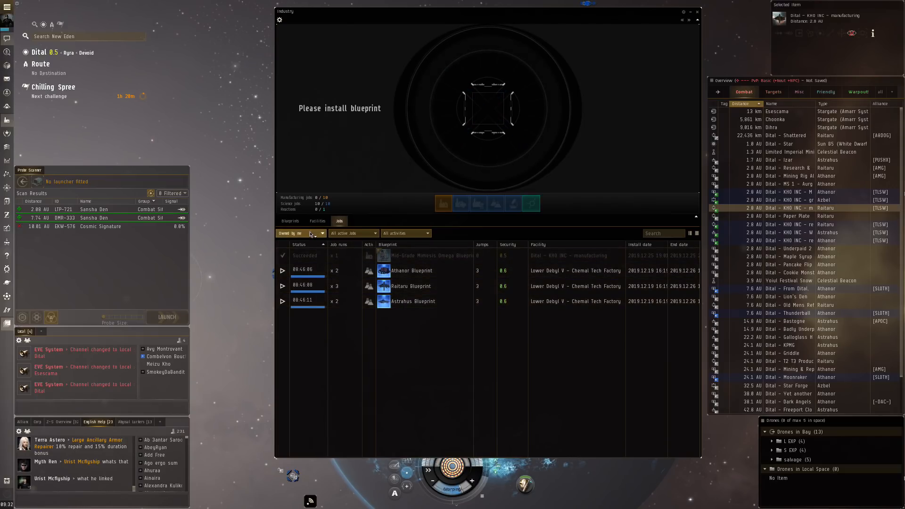
pyautogui.click(298, 233)
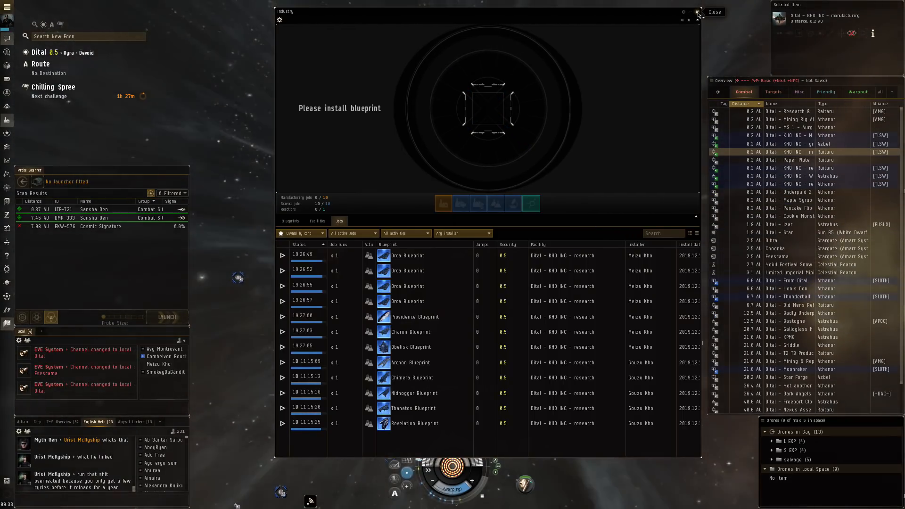
# Close the Industry jobs, check the wallet's ISK balance and expenses, then close it
pyautogui.click(714, 11)
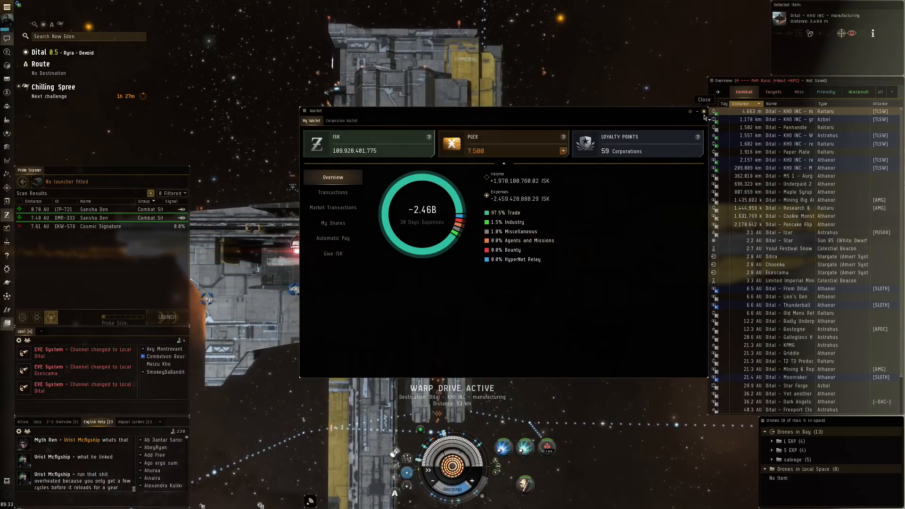
pyautogui.click(703, 111)
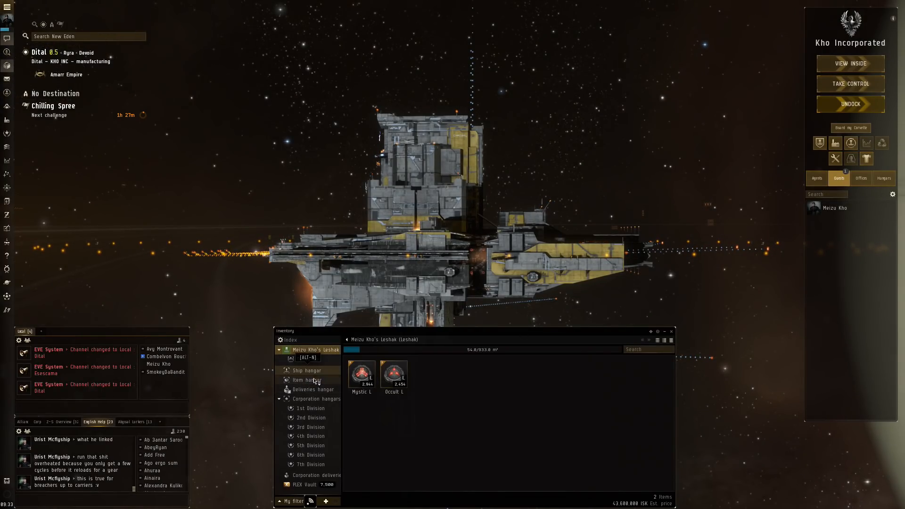
# Show the item hangar and read info on the Inherent Implants hull, repair and capacitor hardwirings
pyautogui.click(307, 380)
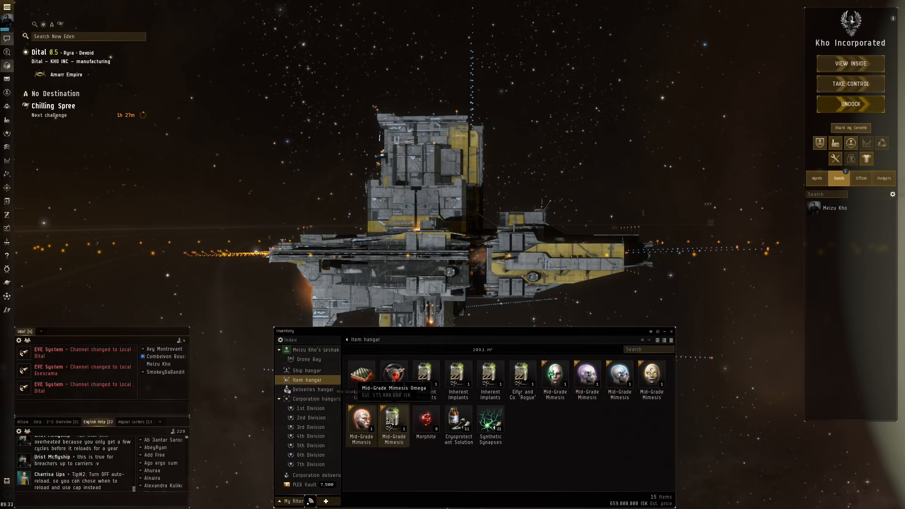
pyautogui.moveTo(585, 381)
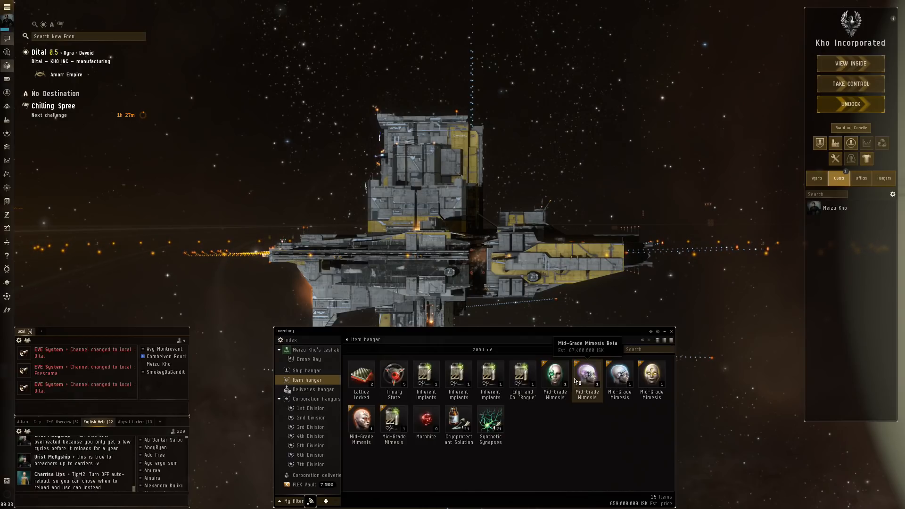
pyautogui.moveTo(426, 378)
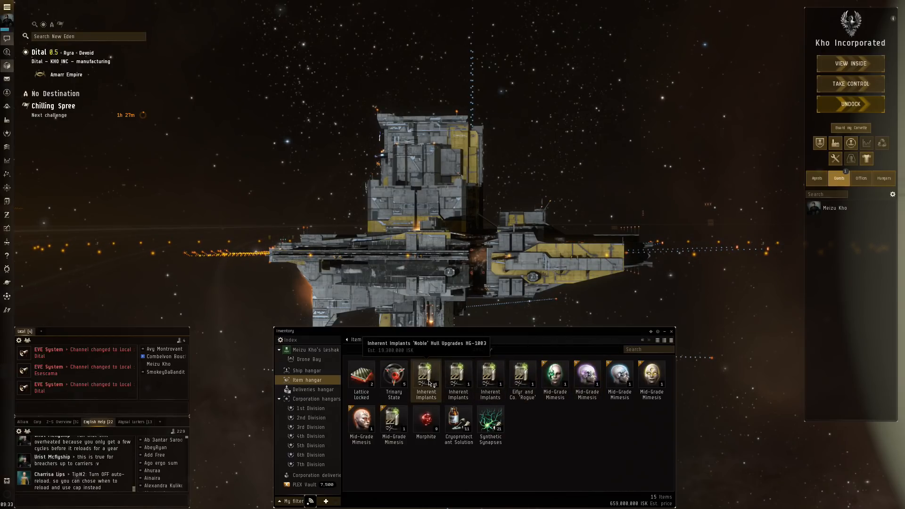
pyautogui.rightClick(426, 380)
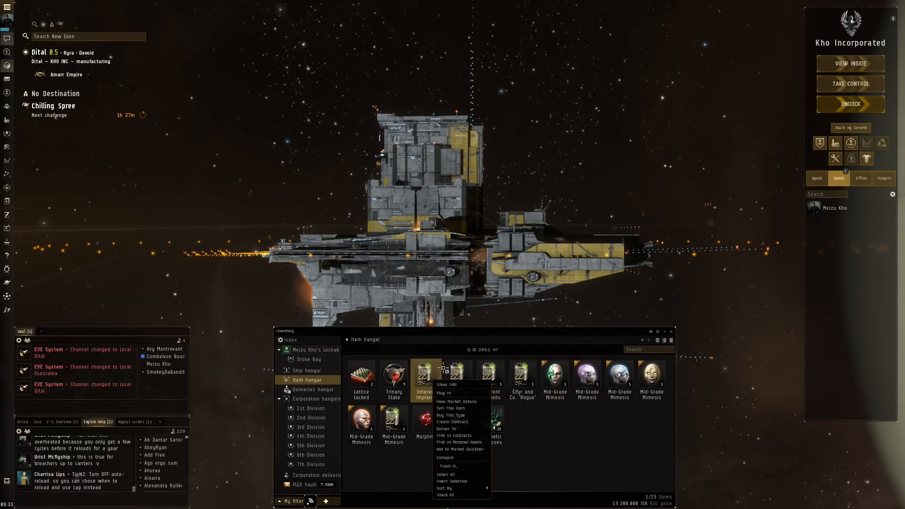
pyautogui.click(445, 384)
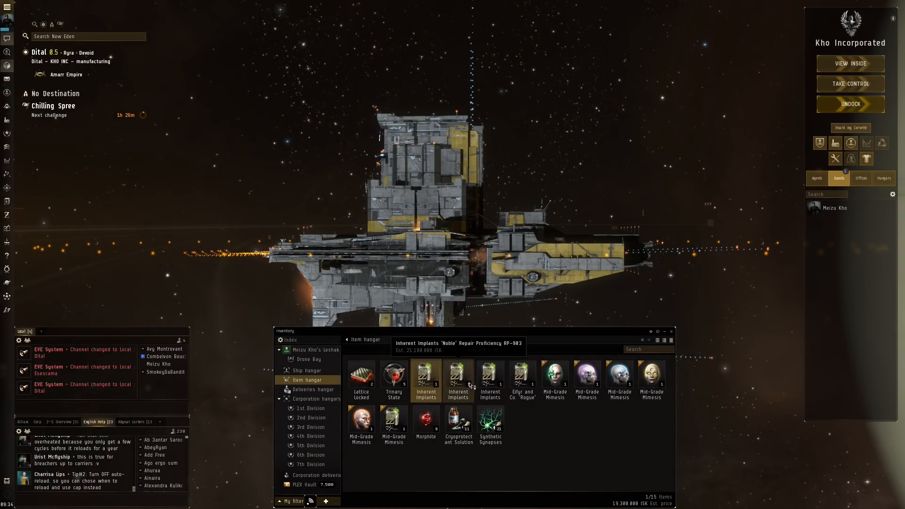
pyautogui.rightClick(458, 380)
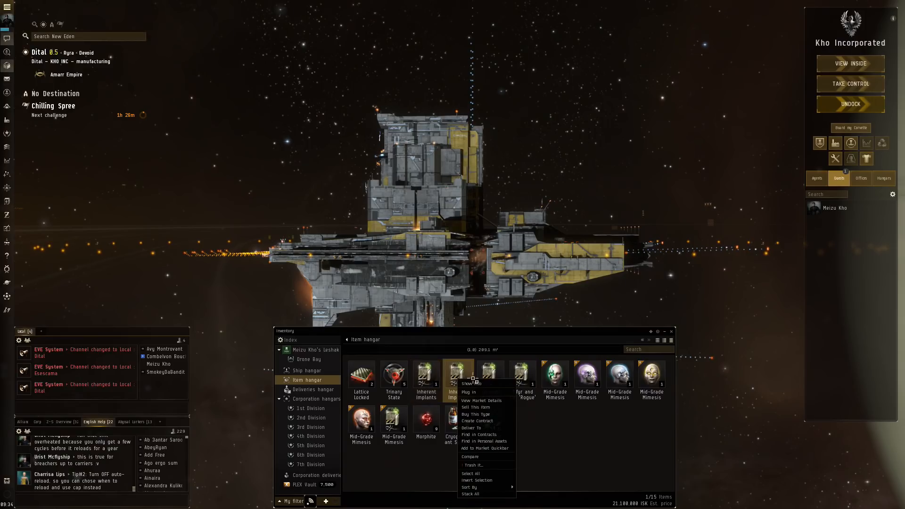
pyautogui.click(472, 384)
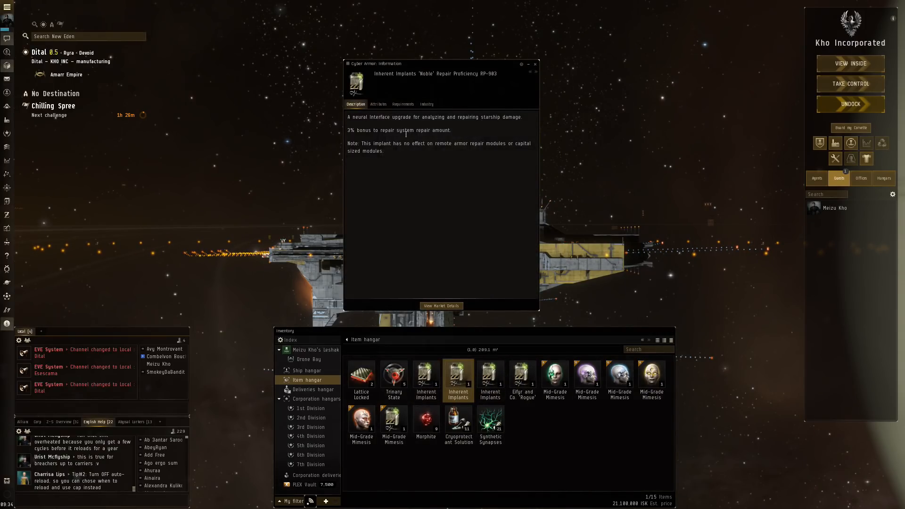
pyautogui.click(490, 380)
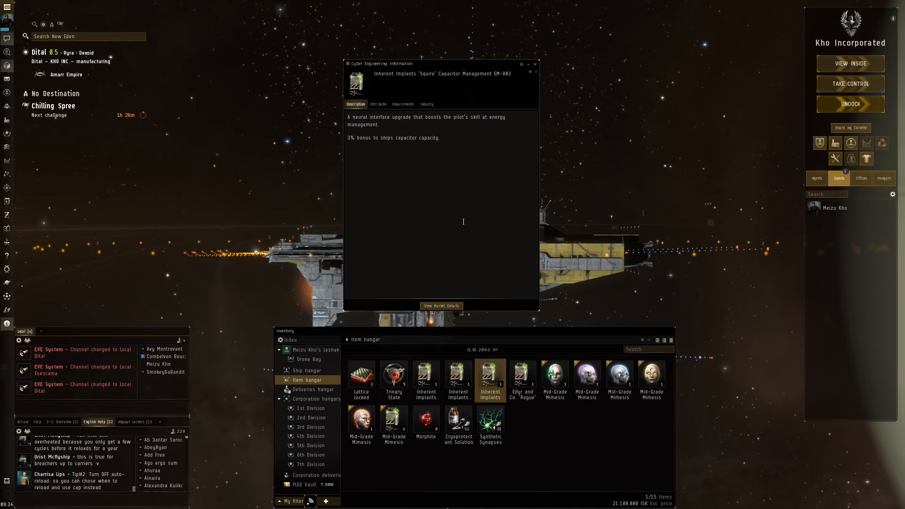
# Read the Eifyr 'Rogue' evasive maneuvering implant's info and close the details
pyautogui.rightClick(521, 375)
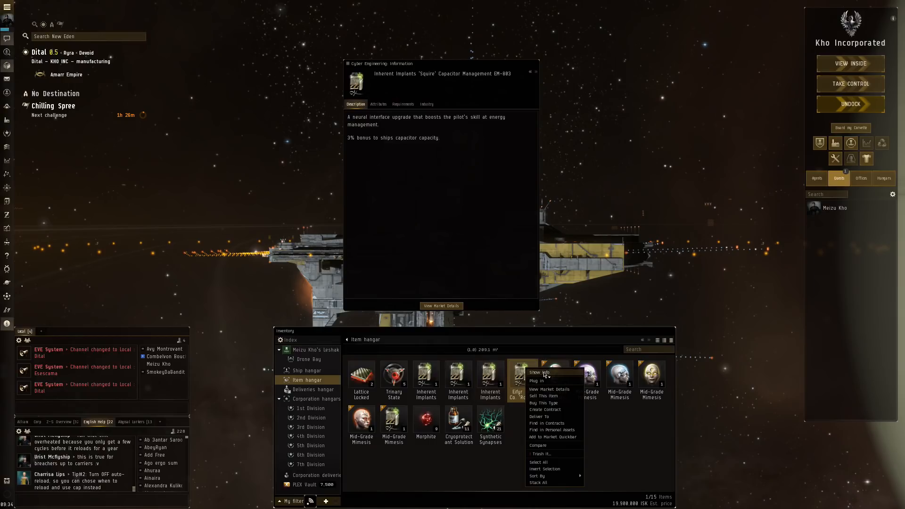
pyautogui.click(538, 372)
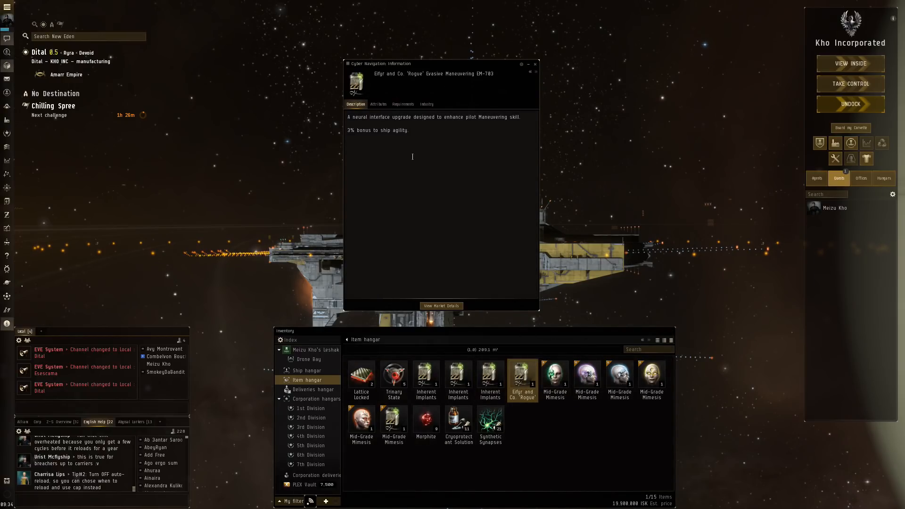
pyautogui.click(535, 63)
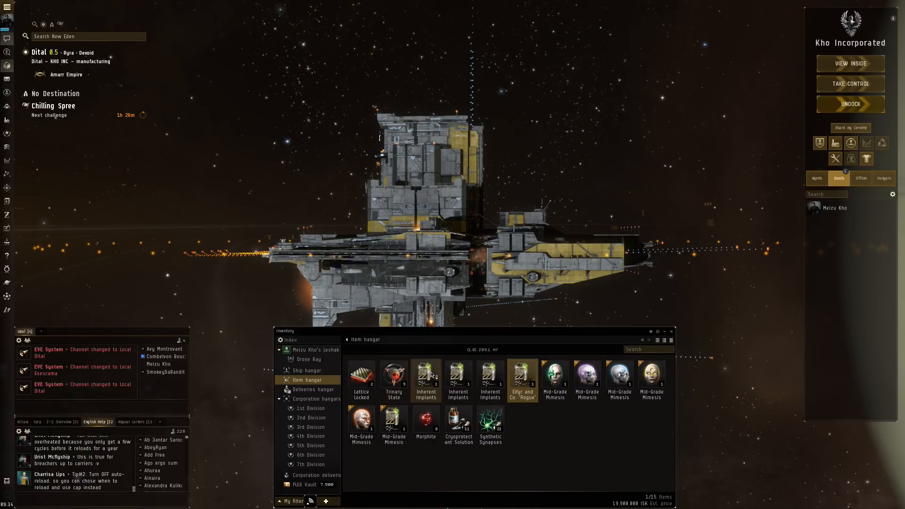
# Plug in the hull upgrades, repair proficiency and capacitor hardwiring implants, confirming each prompt
pyautogui.doubleClick(425, 377)
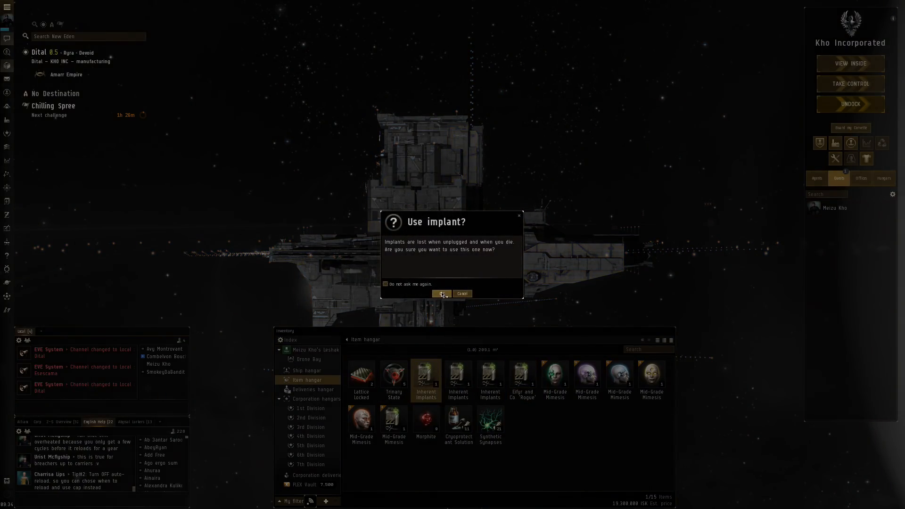
pyautogui.click(444, 294)
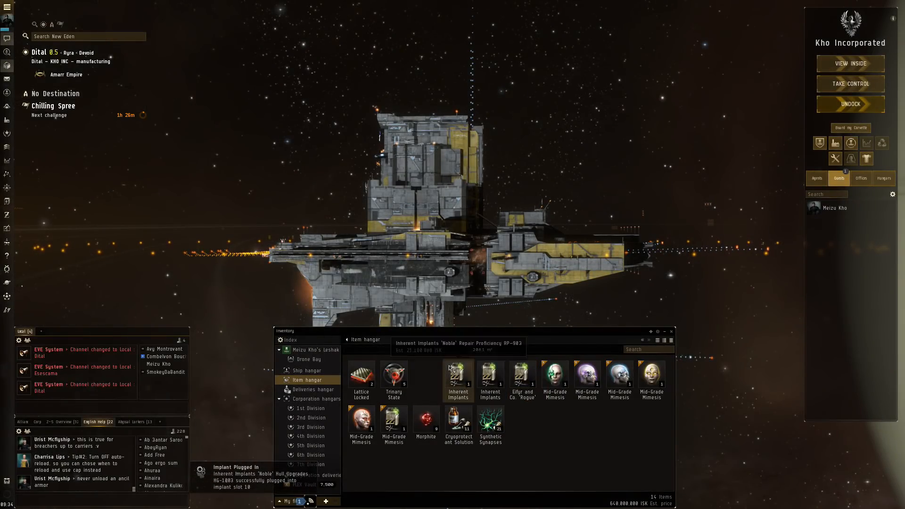
pyautogui.rightClick(458, 380)
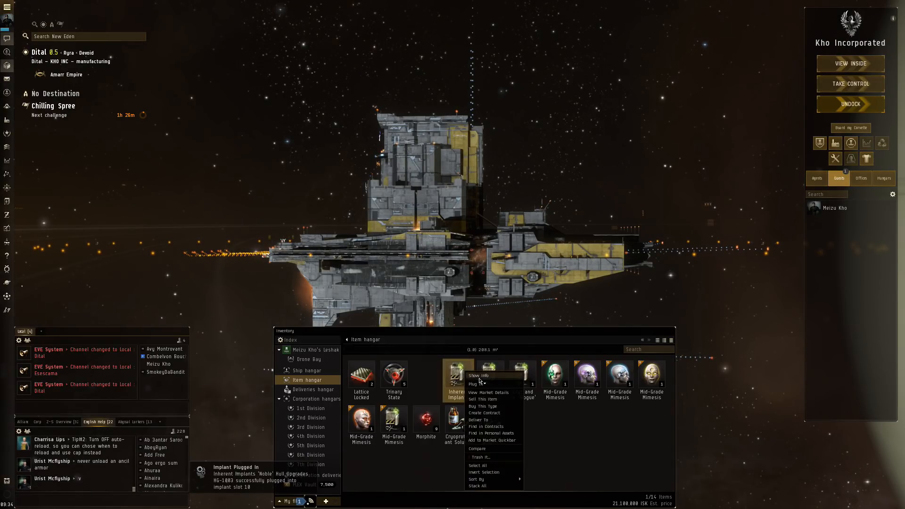
pyautogui.click(473, 384)
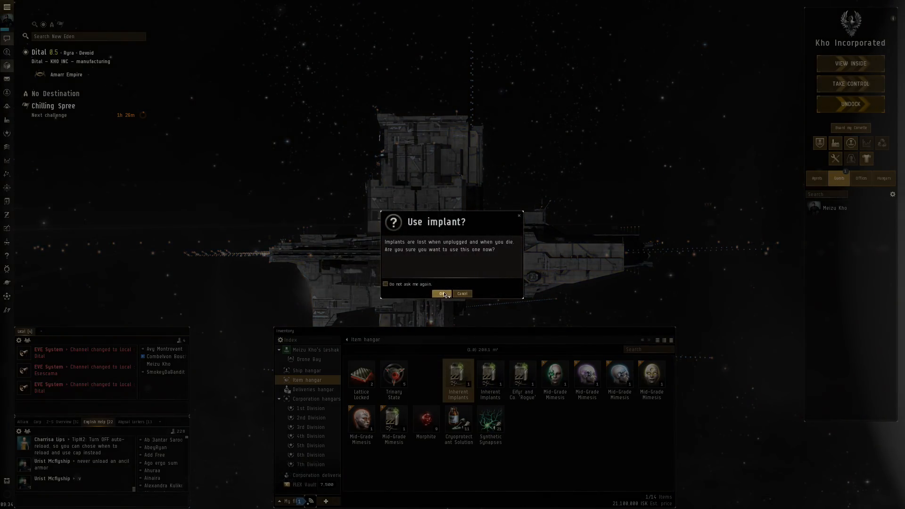
pyautogui.click(441, 293)
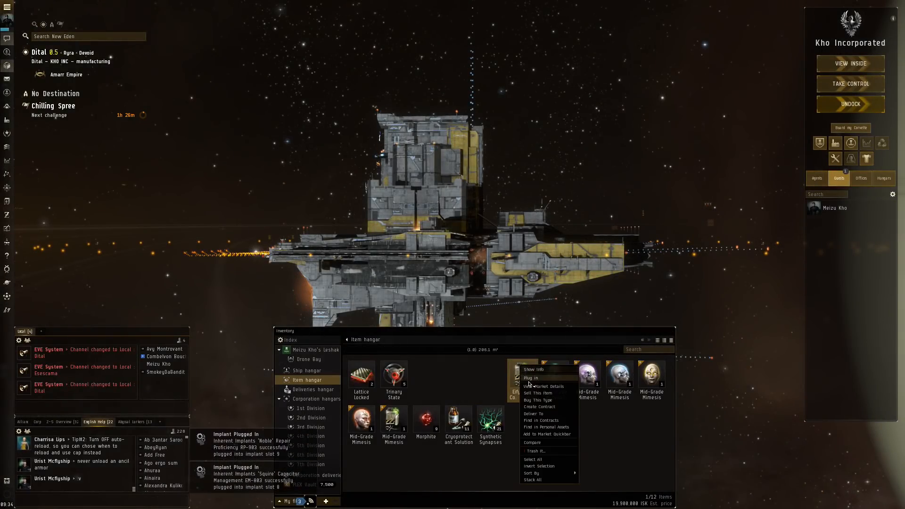
pyautogui.click(529, 377)
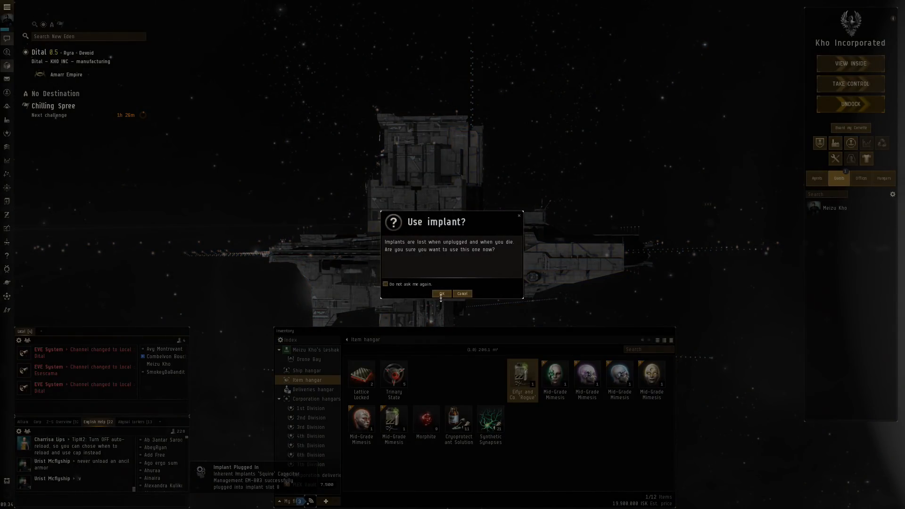
pyautogui.click(442, 293)
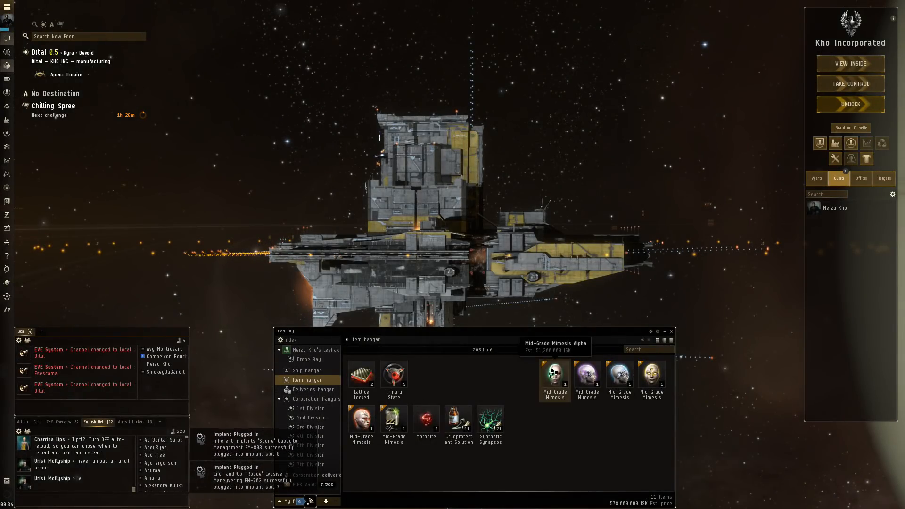
# Plug in the remaining Mid-Grade Mimesis implants from the hangar, confirming each one
pyautogui.doubleClick(553, 378)
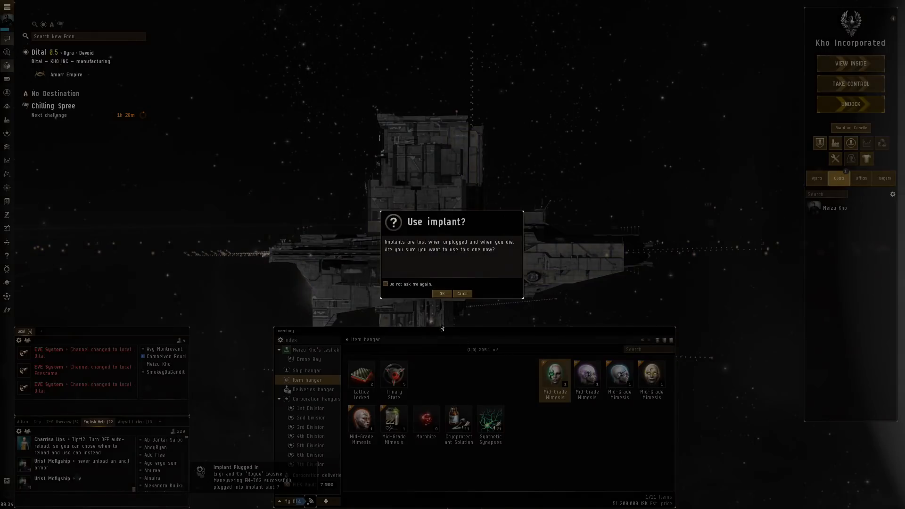
pyautogui.click(441, 293)
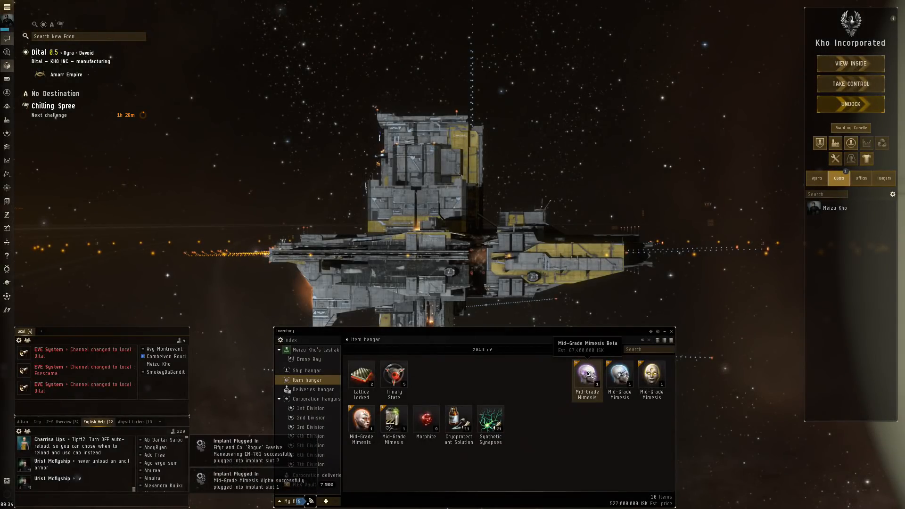
pyautogui.doubleClick(586, 375)
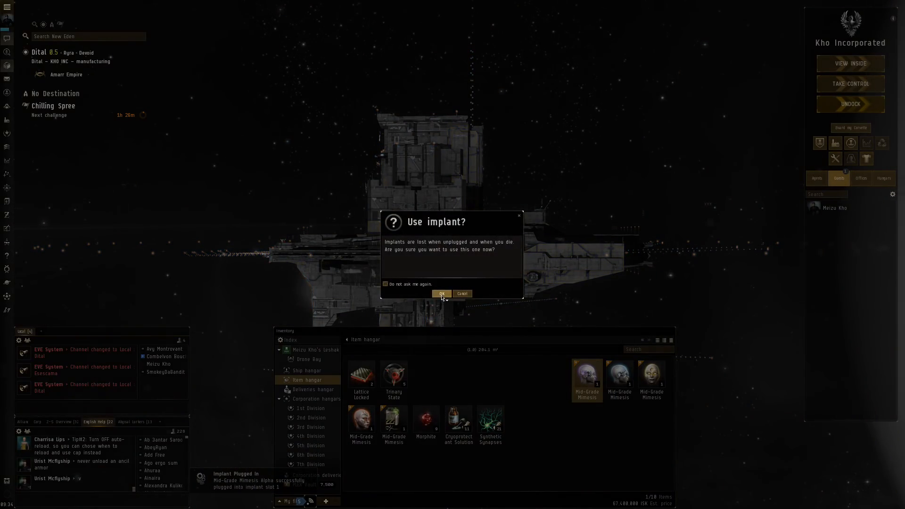
pyautogui.click(441, 294)
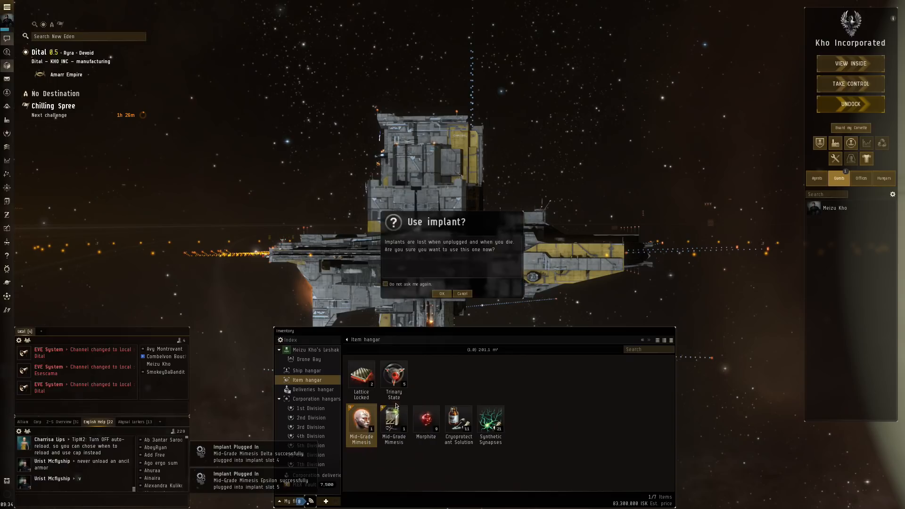
pyautogui.click(441, 294)
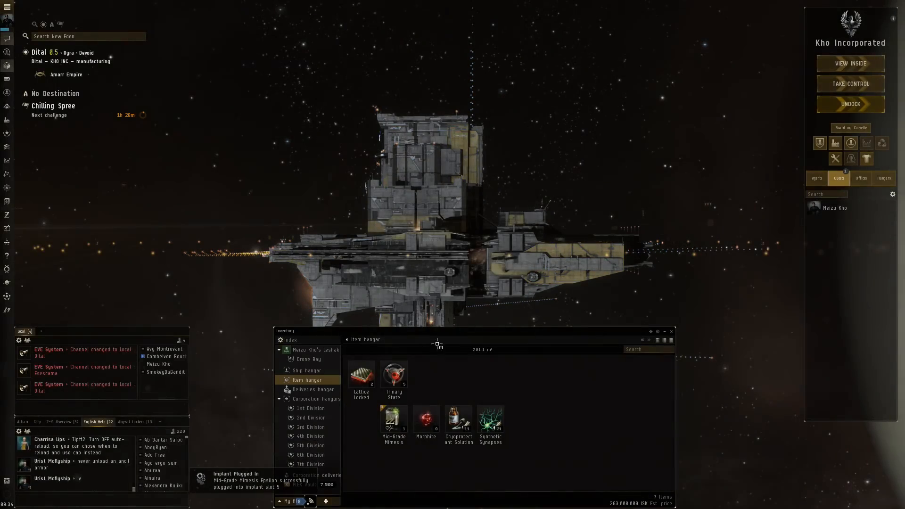
# Bring up the character's Augmentations showing the full Mid-Grade Mimesis set in slots 1-6
pyautogui.rightClick(393, 419)
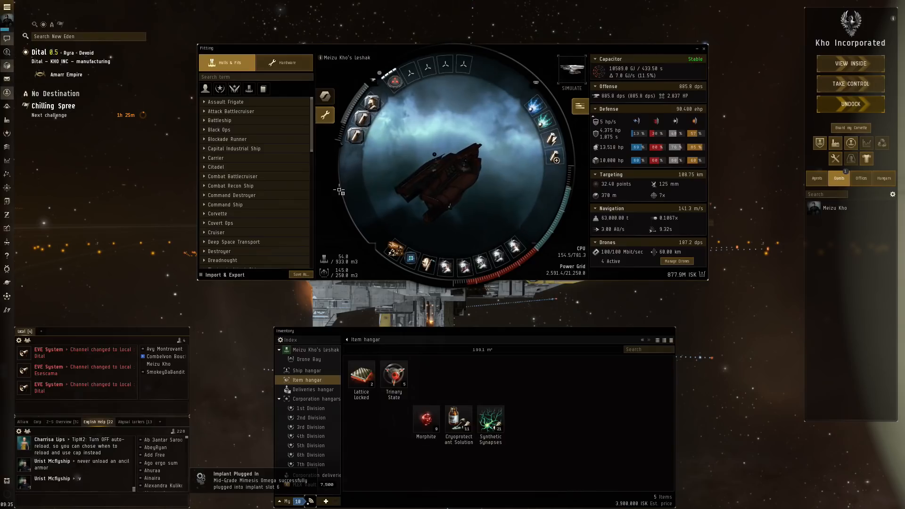
pyautogui.moveTo(603, 96)
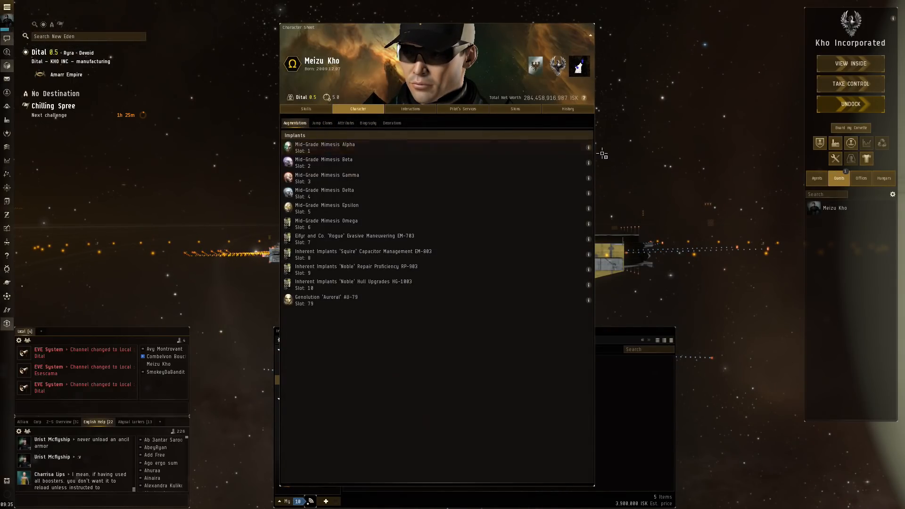
# Review the info windows for the Mid-Grade Mimesis Alpha and Gamma implants, closing each afterwards
pyautogui.click(588, 147)
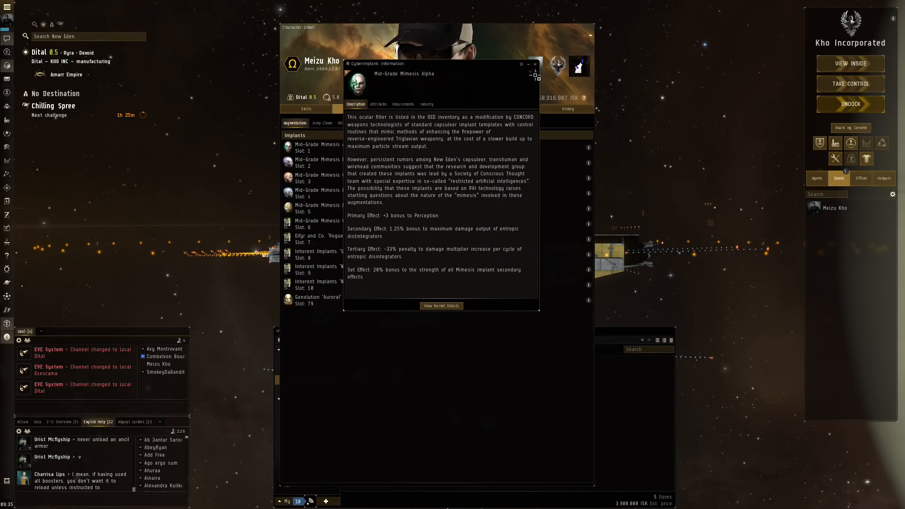
pyautogui.click(534, 63)
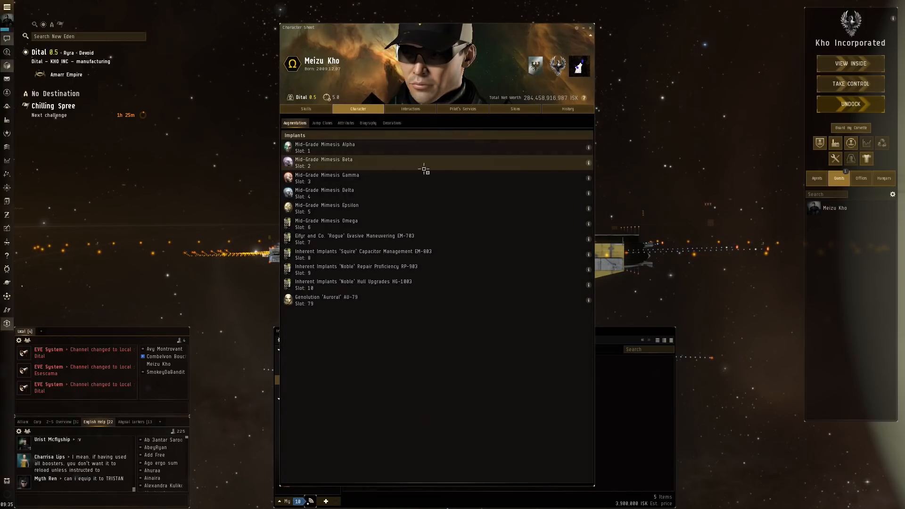
pyautogui.click(587, 162)
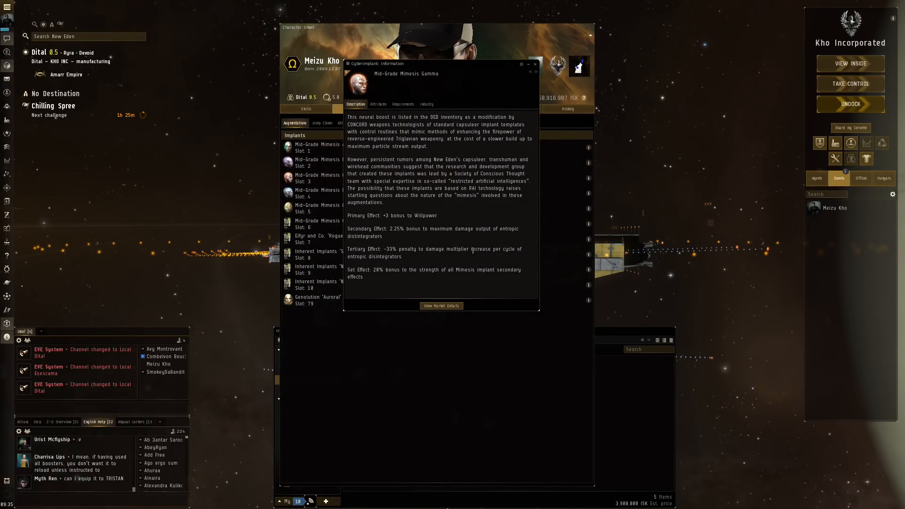
pyautogui.click(534, 63)
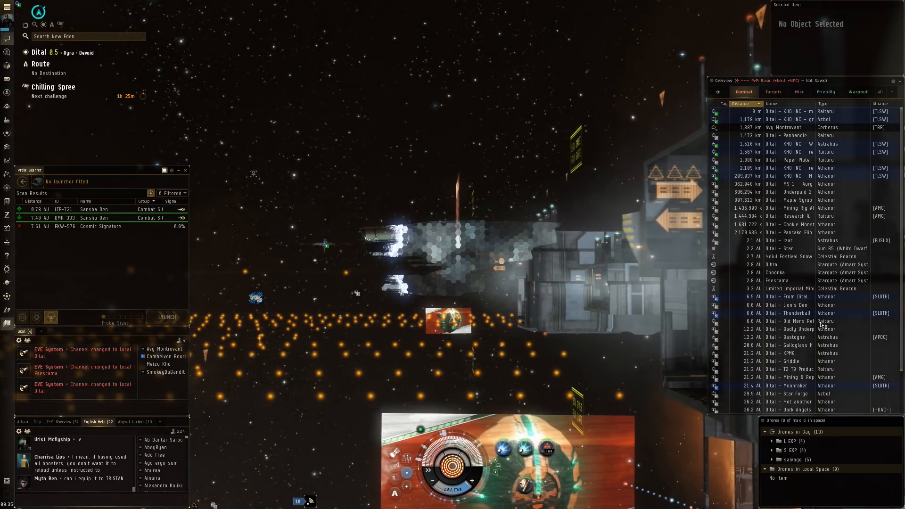
# Undock the Leshak from the Kho Incorporated structure in Dital
pyautogui.click(775, 264)
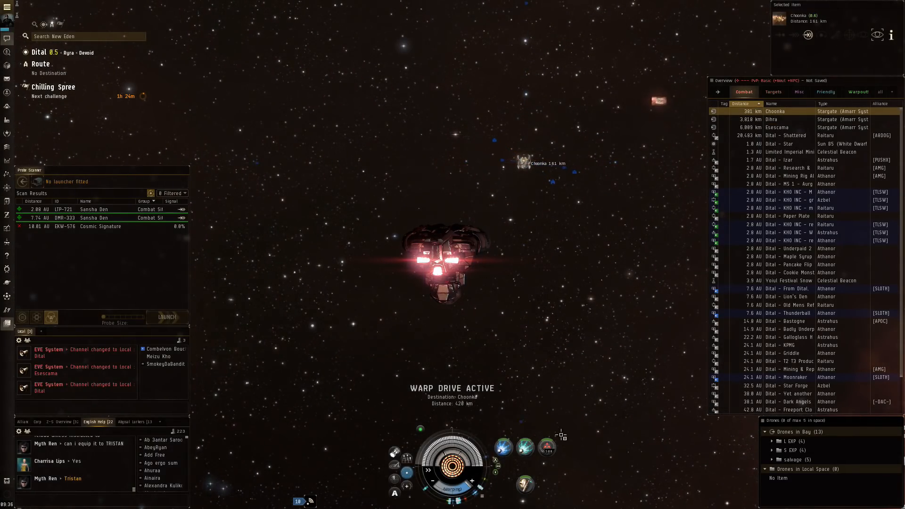
pyautogui.moveTo(546, 446)
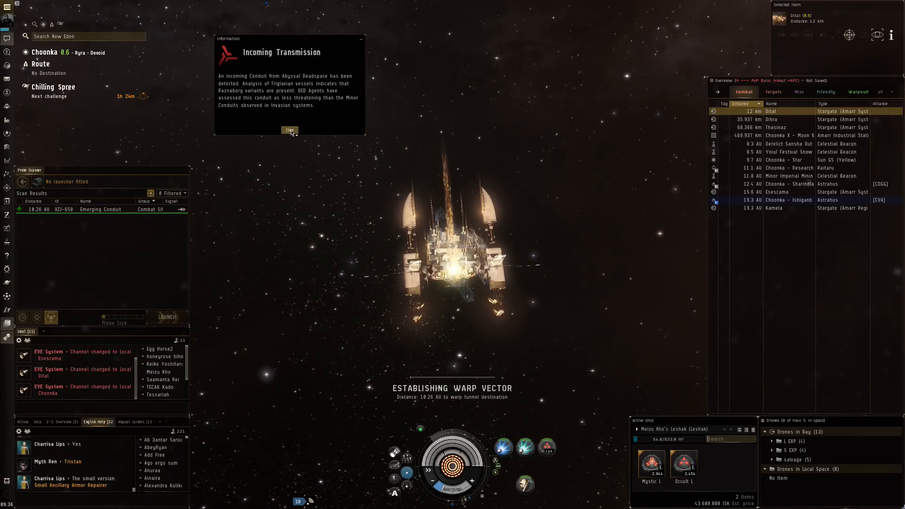
# Close the Incoming Transmission notices and warp to the Emerging Conduit scan result
pyautogui.click(289, 130)
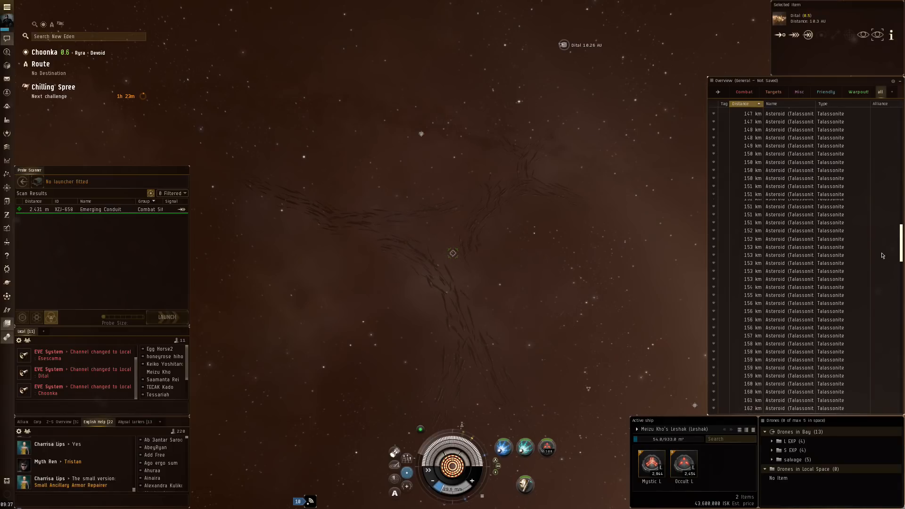
pyautogui.scroll(-3)
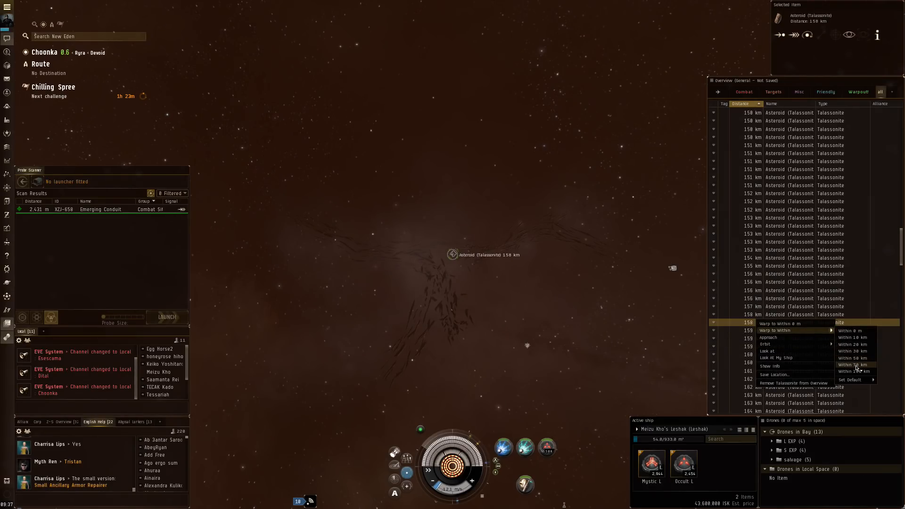
pyautogui.click(853, 364)
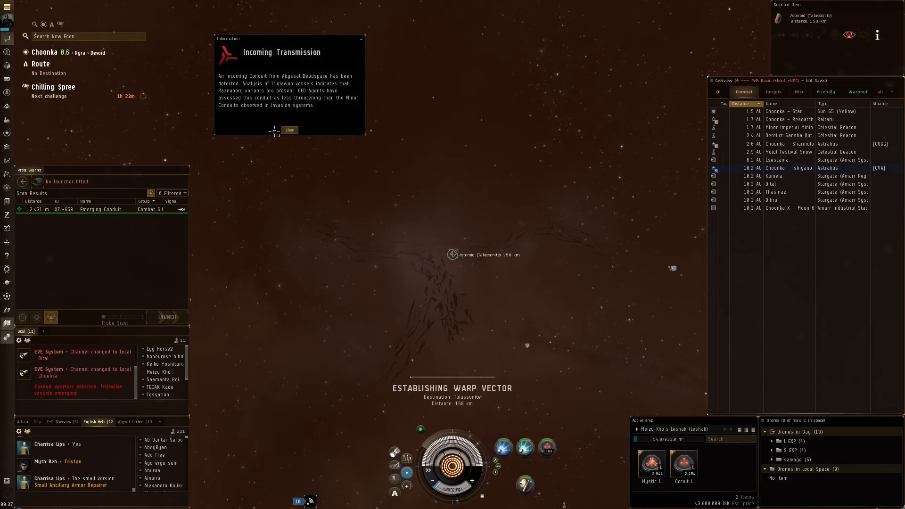
pyautogui.click(290, 129)
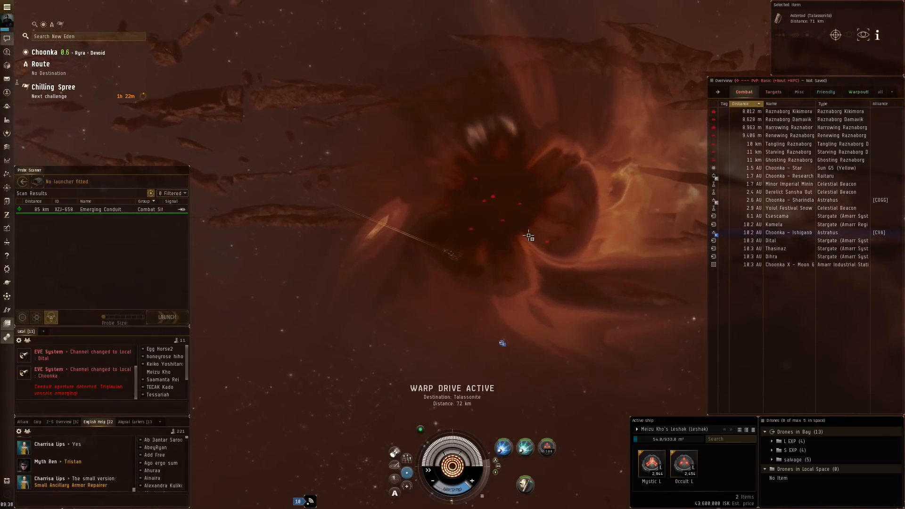
# Lock the Raznaborg Kikimora and the adjacent Raznaborg Damavik in the overview
pyautogui.click(788, 111)
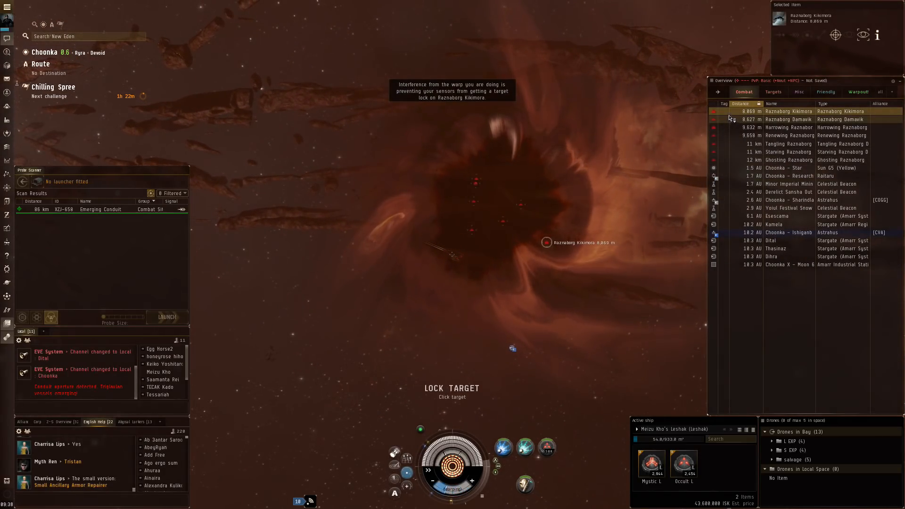
pyautogui.click(789, 127)
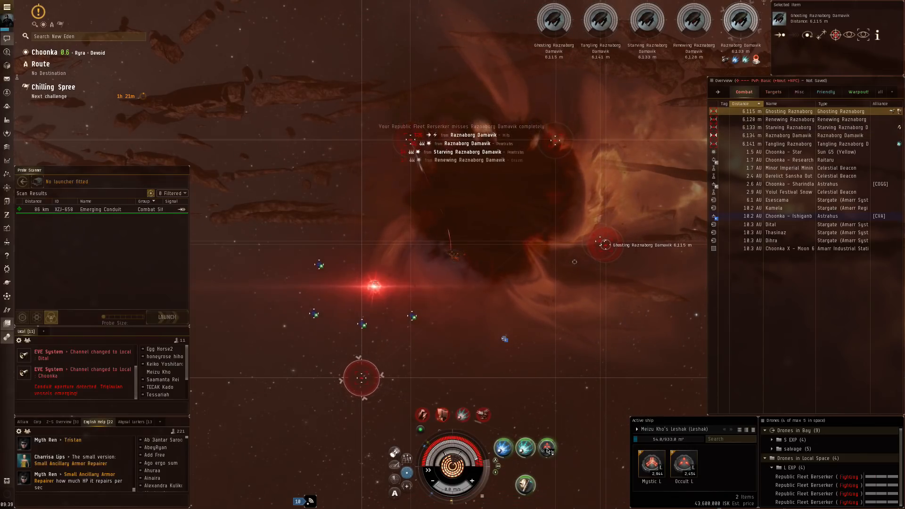
pyautogui.moveTo(546, 447)
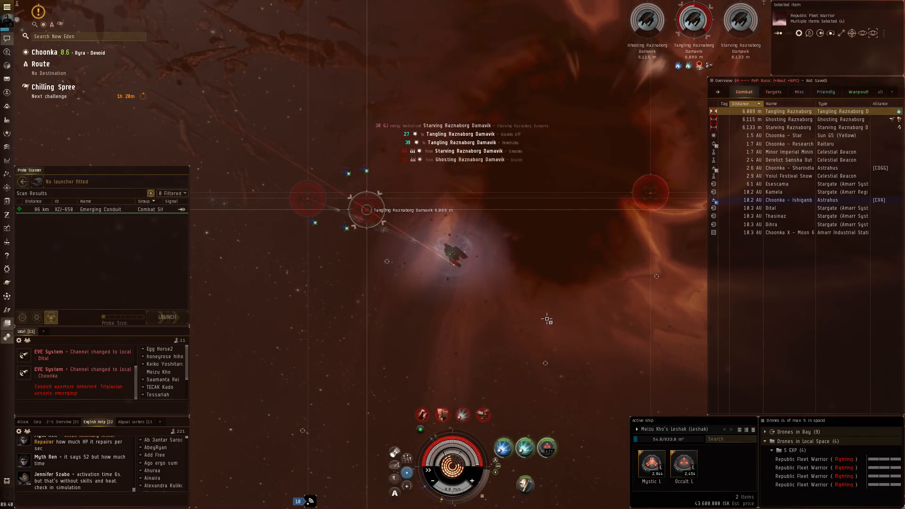
pyautogui.moveTo(547, 447)
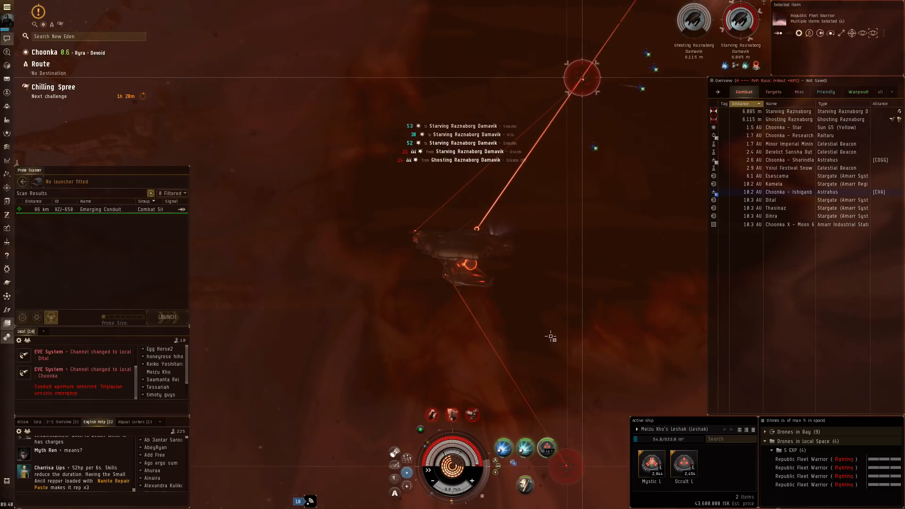
pyautogui.moveTo(546, 446)
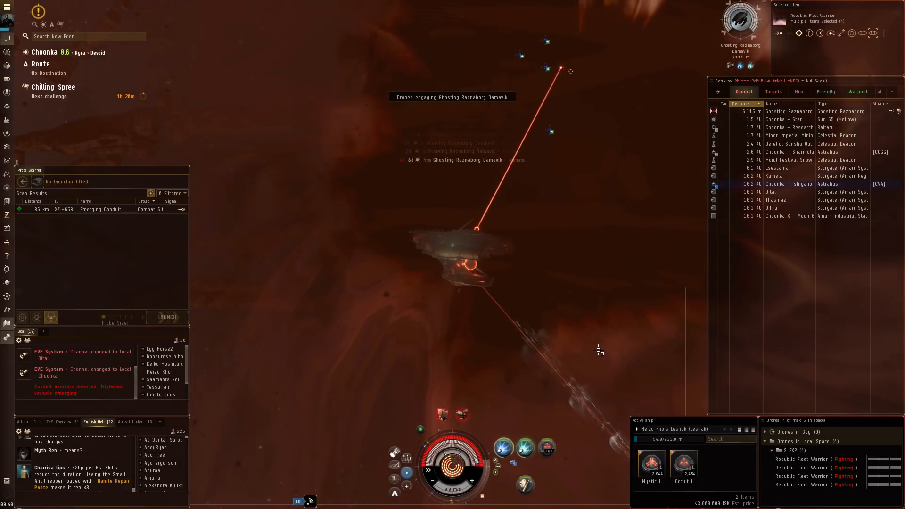
pyautogui.moveTo(522, 484)
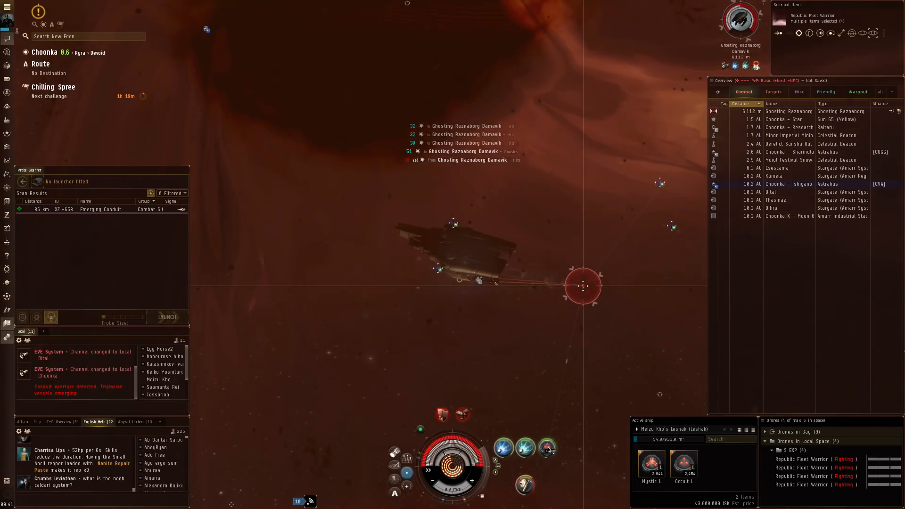
pyautogui.moveTo(547, 448)
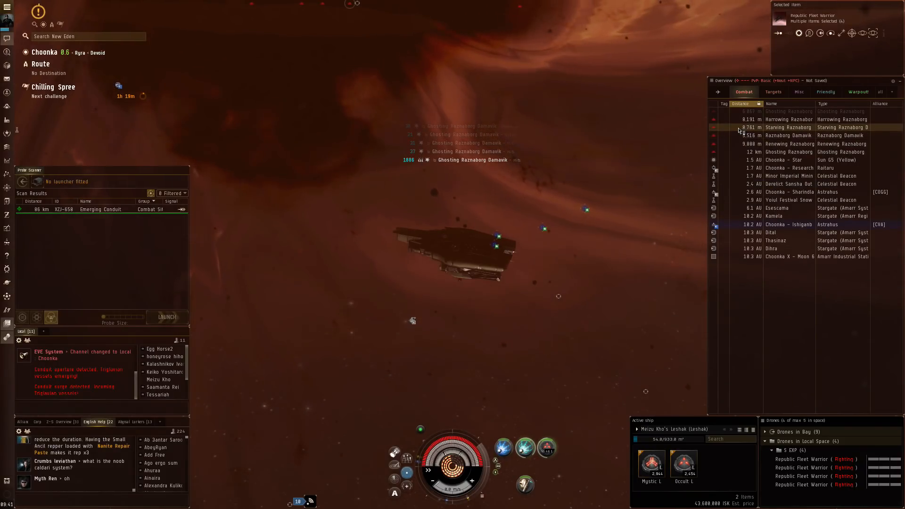
# Lock the Starving Raznaborg Damavik from the new wave in the overview
pyautogui.click(790, 135)
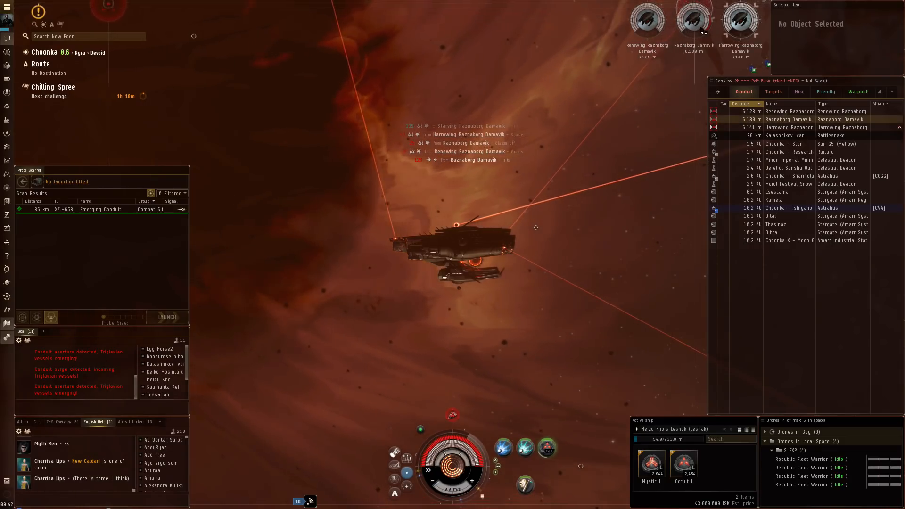
# Select the Harrowing Raznaborg Damavik in the overview for the drones to engage
pyautogui.click(788, 119)
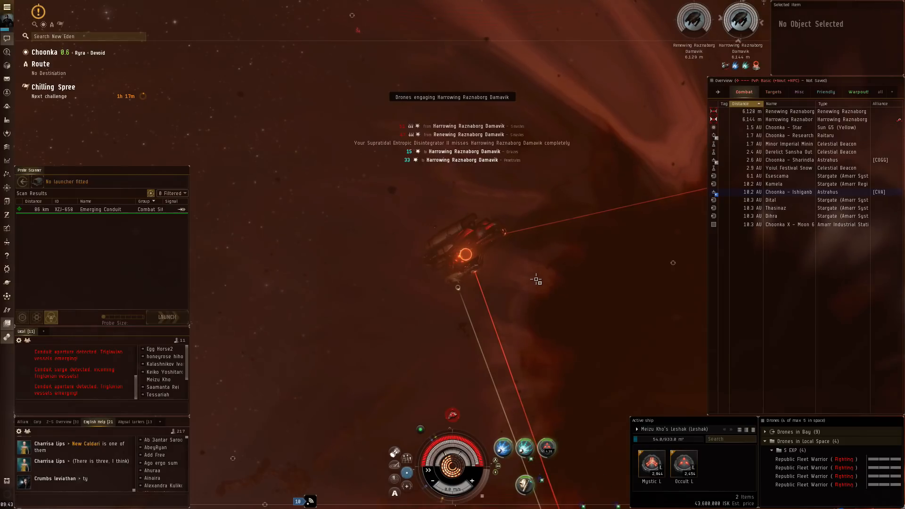
pyautogui.moveTo(546, 446)
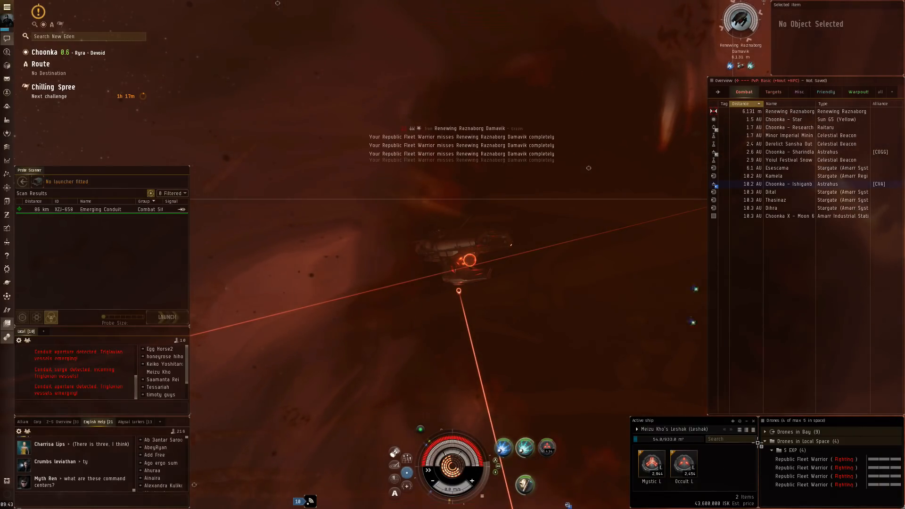
# Order the drones in space to engage the locked Raznaborg Kikimora
pyautogui.rightClick(801, 450)
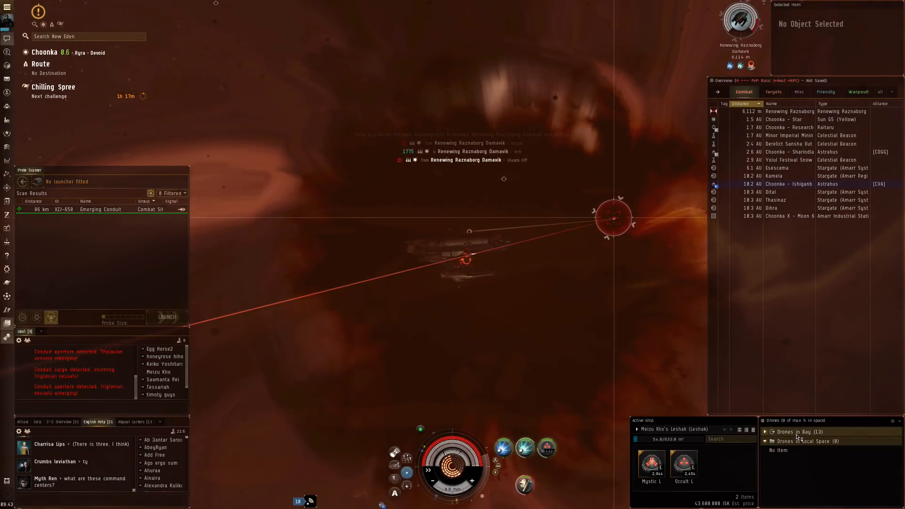
pyautogui.click(764, 432)
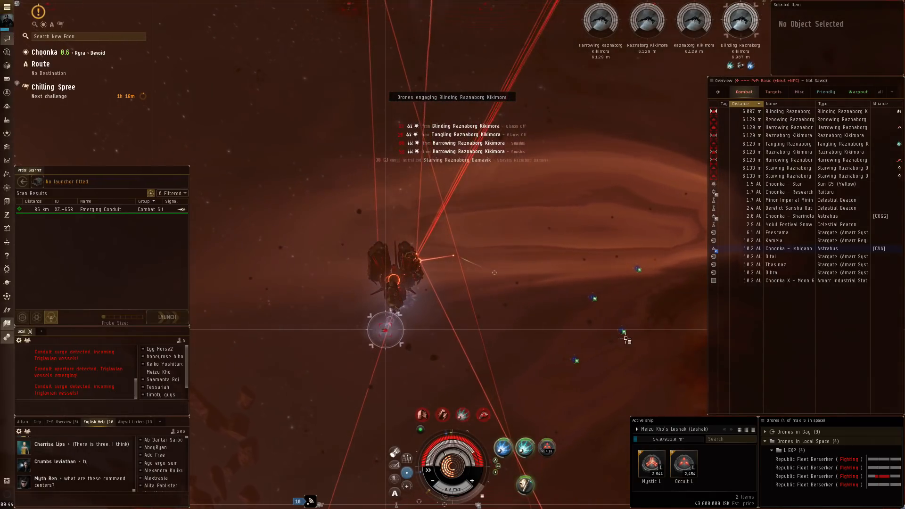
pyautogui.click(791, 119)
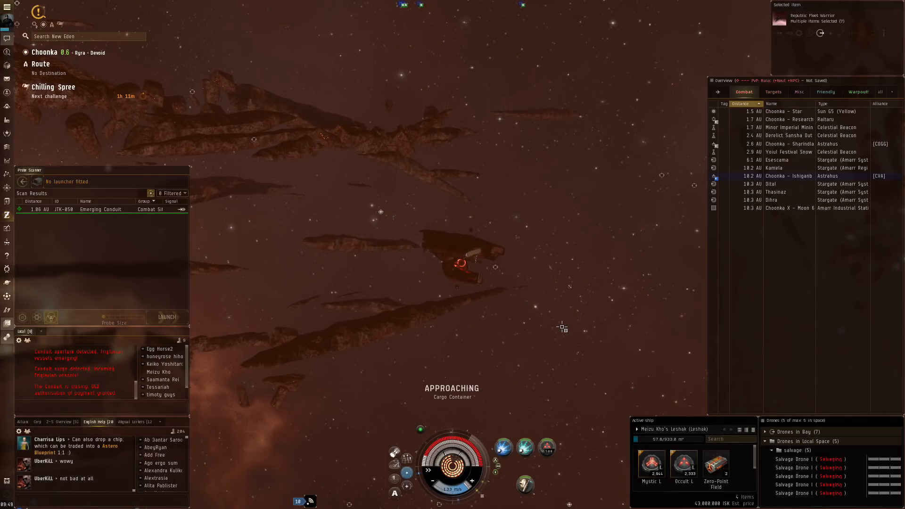
pyautogui.moveTo(565, 304)
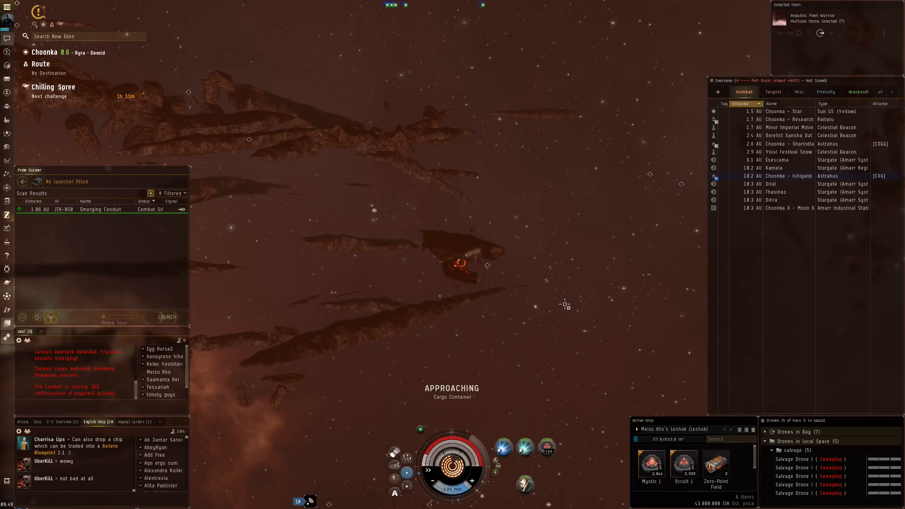